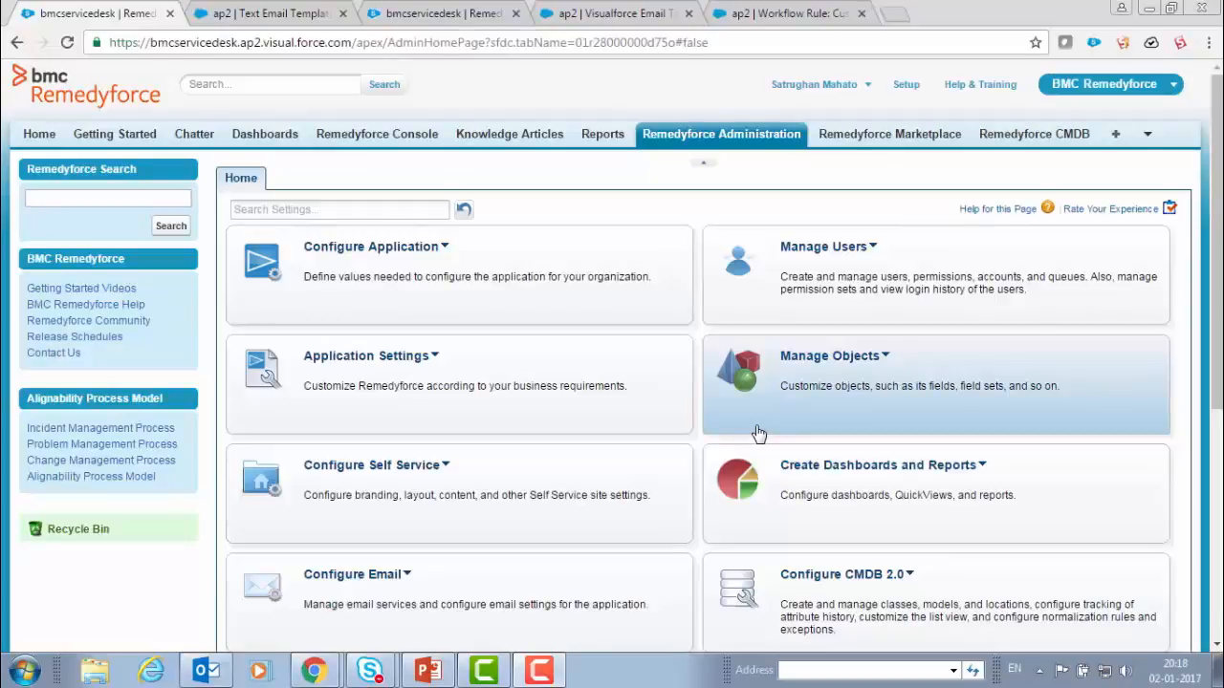
- Navigate from Remedyforce Administration through Configure Email to the Email Templates list
left_click(834, 354)
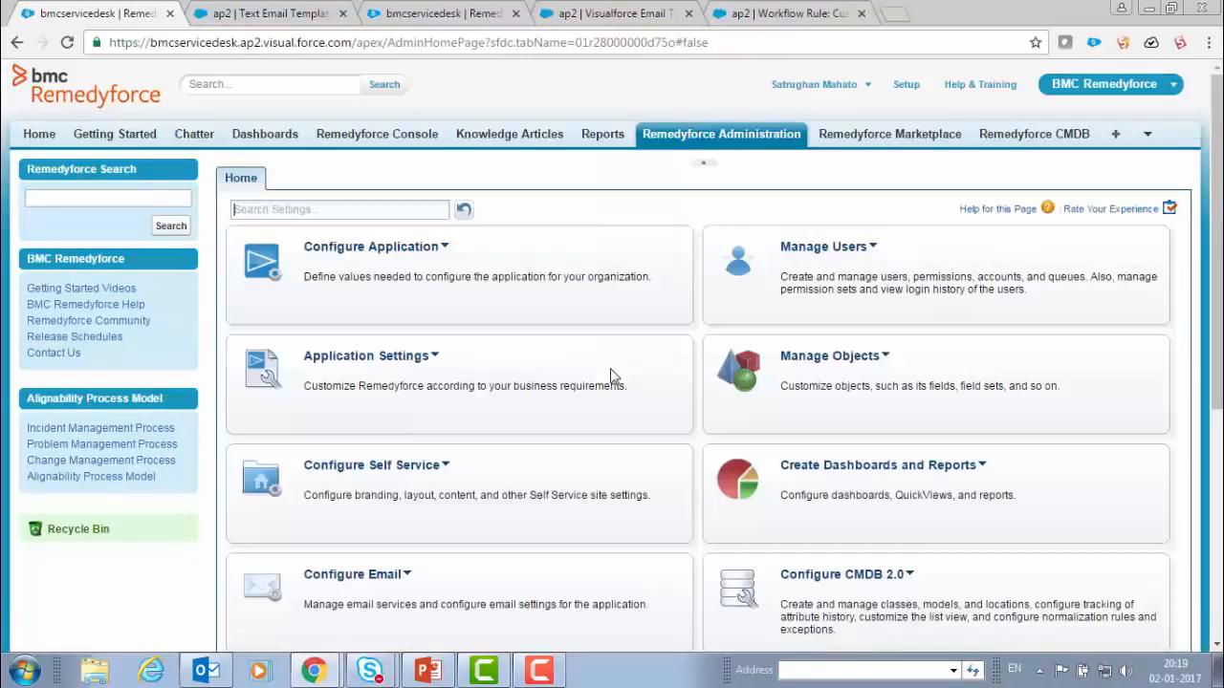
scroll("down", 3)
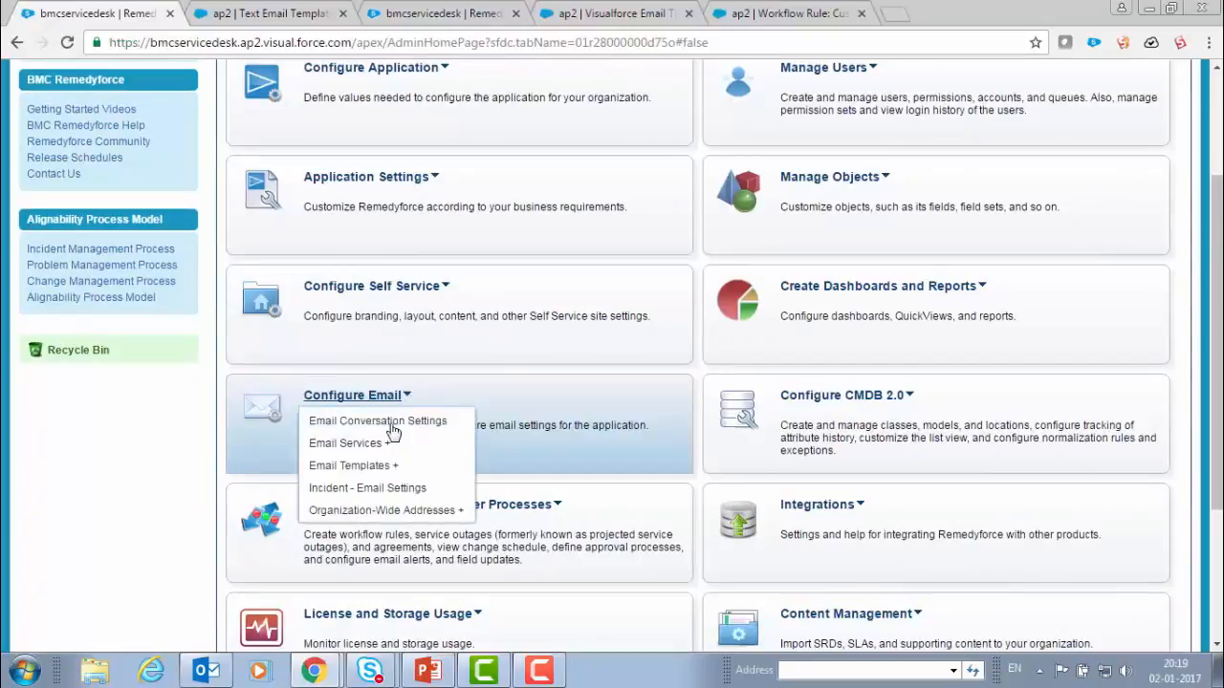
mouse_move(353, 467)
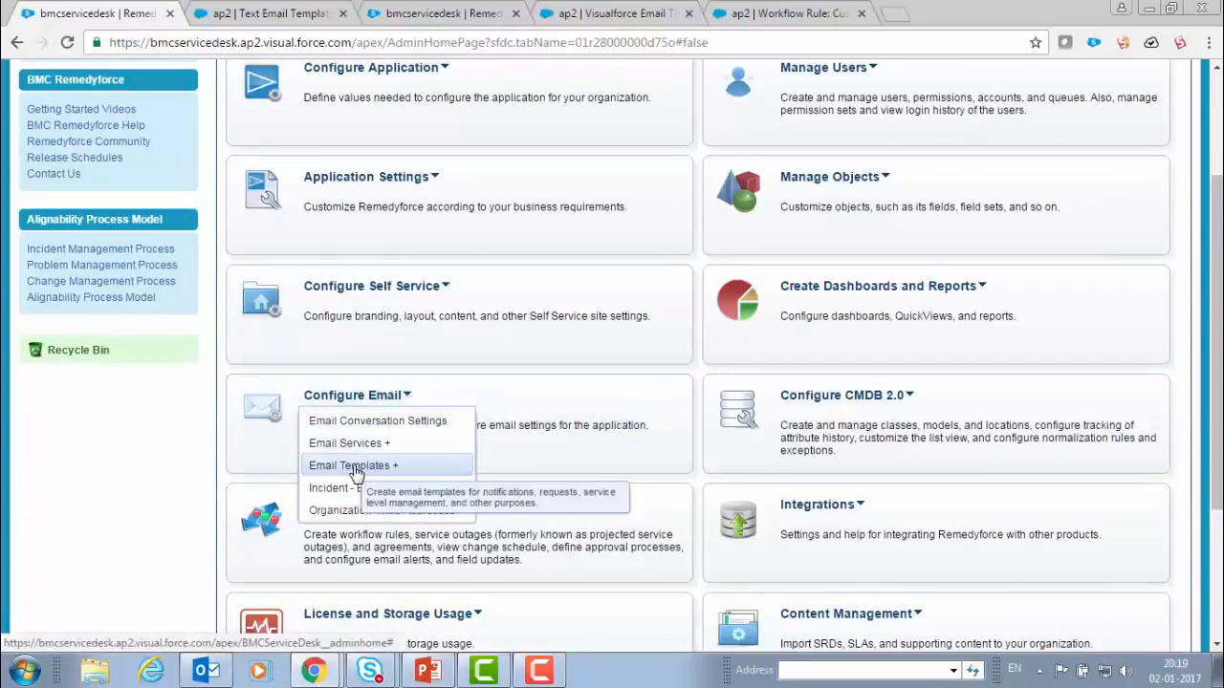
left_click(352, 467)
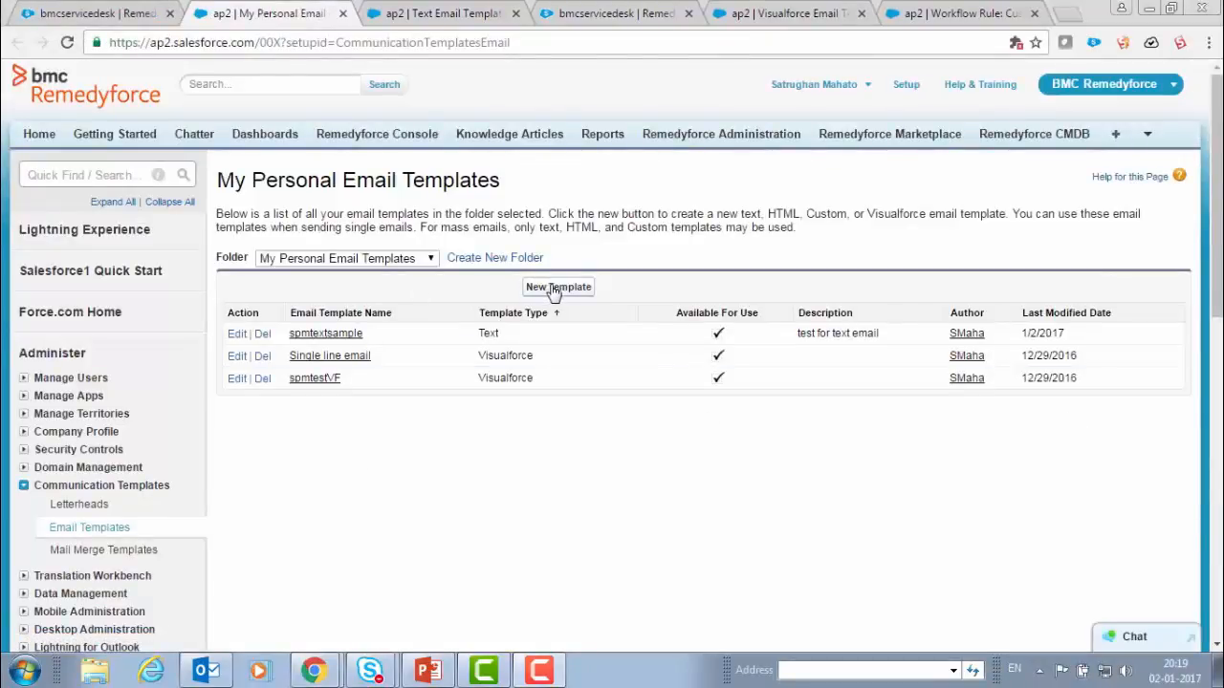
- Start a new email template of type Text and advance to its step 2 details form
left_click(558, 287)
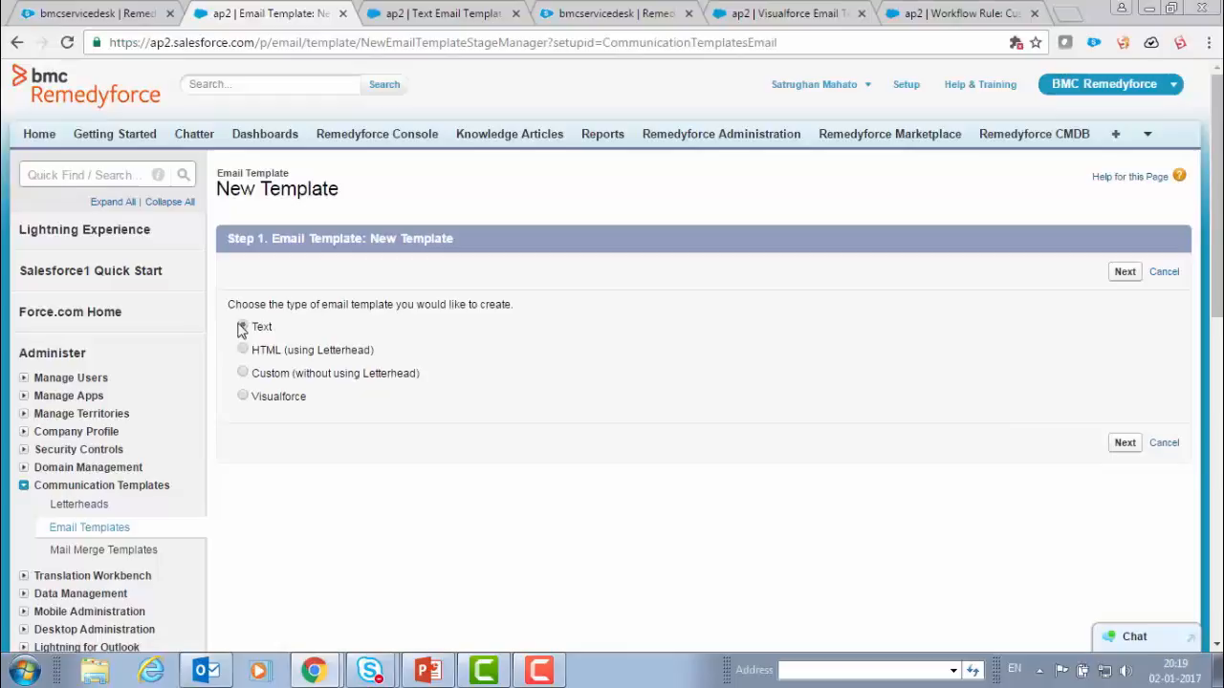
left_click(243, 325)
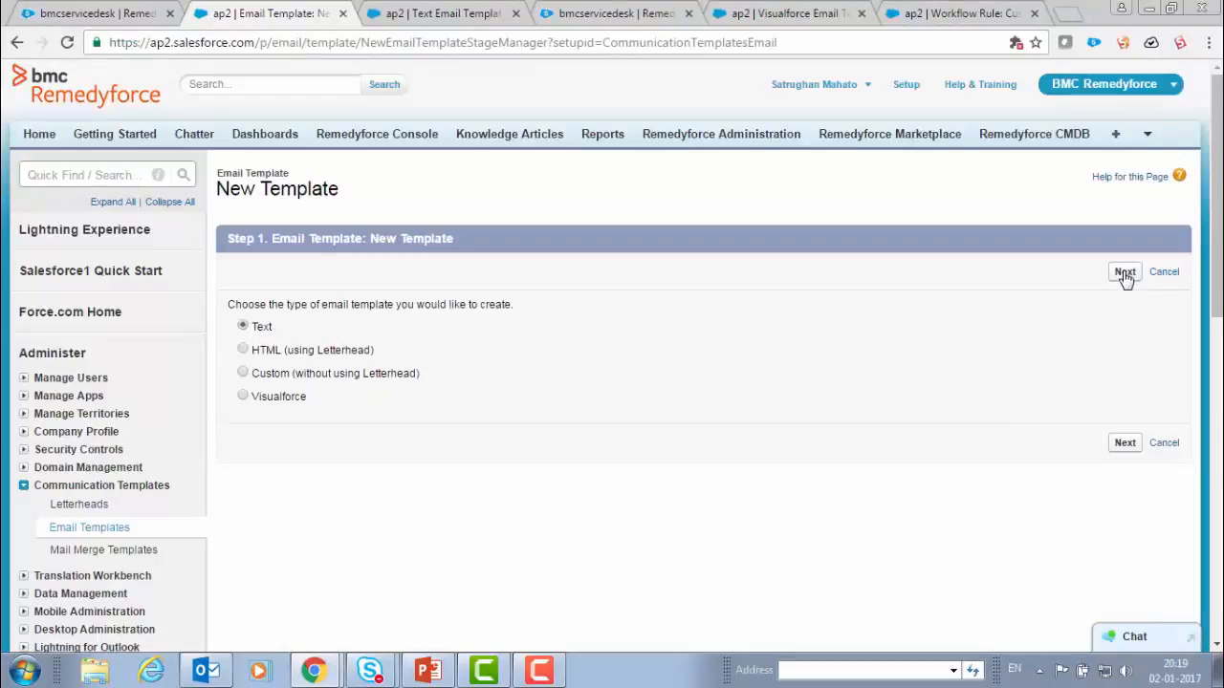
left_click(1124, 272)
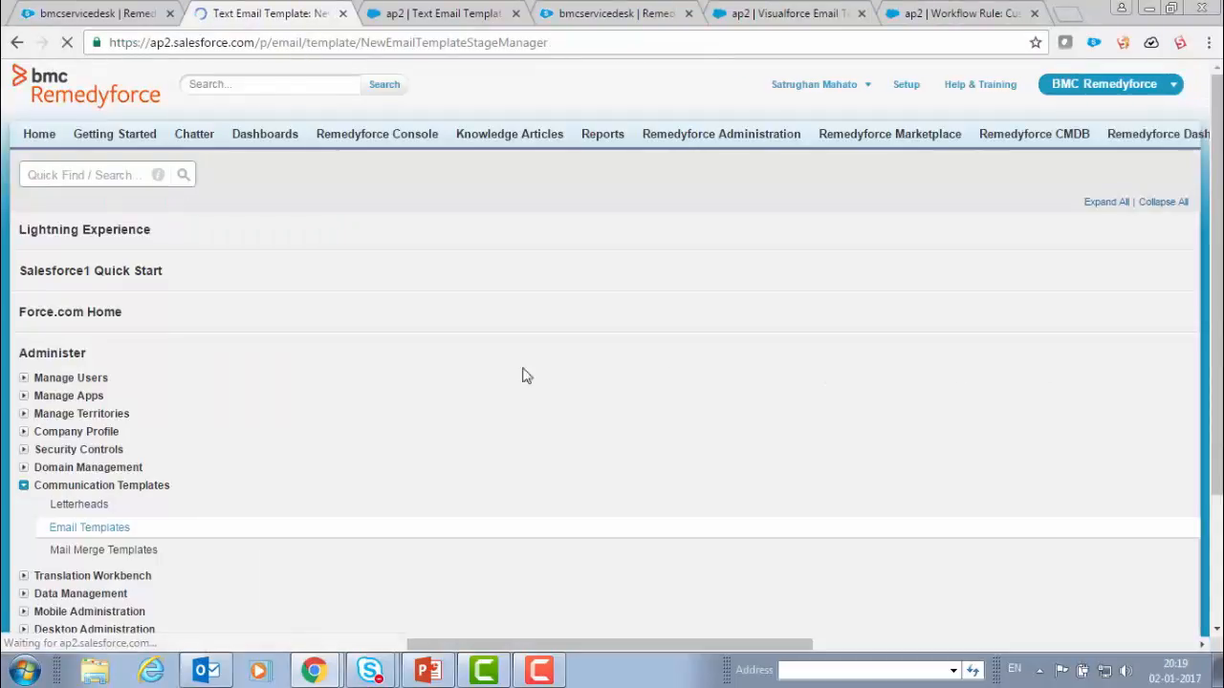
left_click(88, 528)
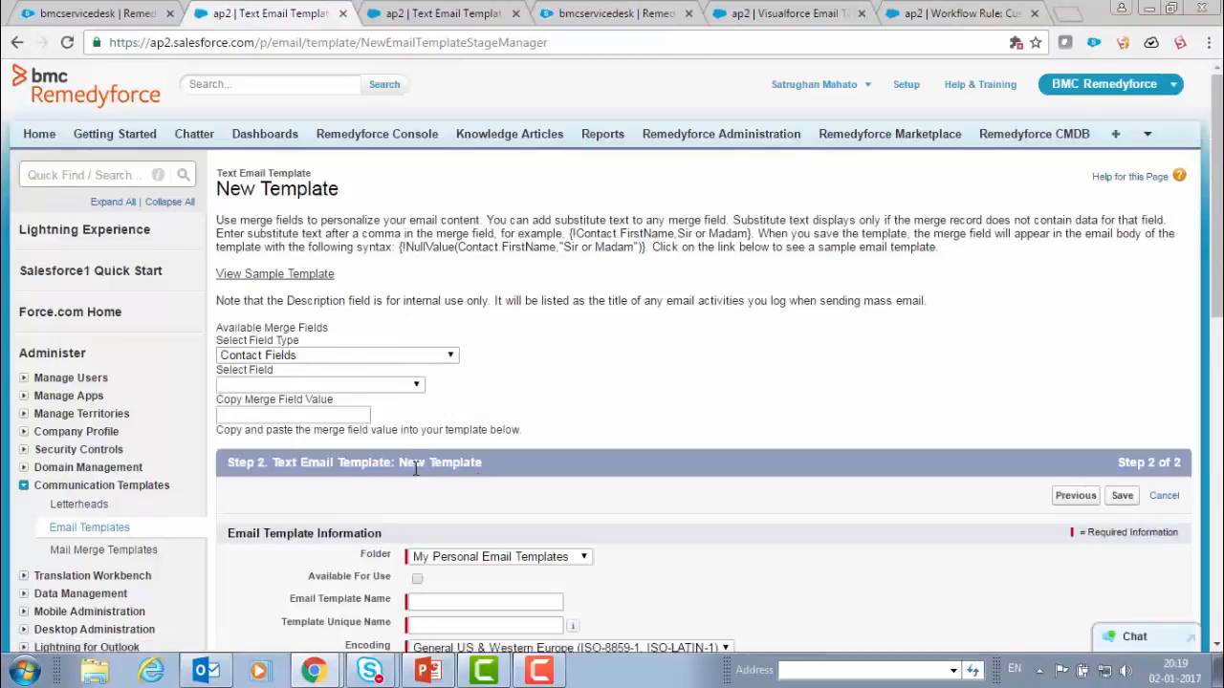
- Mark the template Available For Use in My Personal Email Templates and name it EmailforBMCTest
scroll("down", 3)
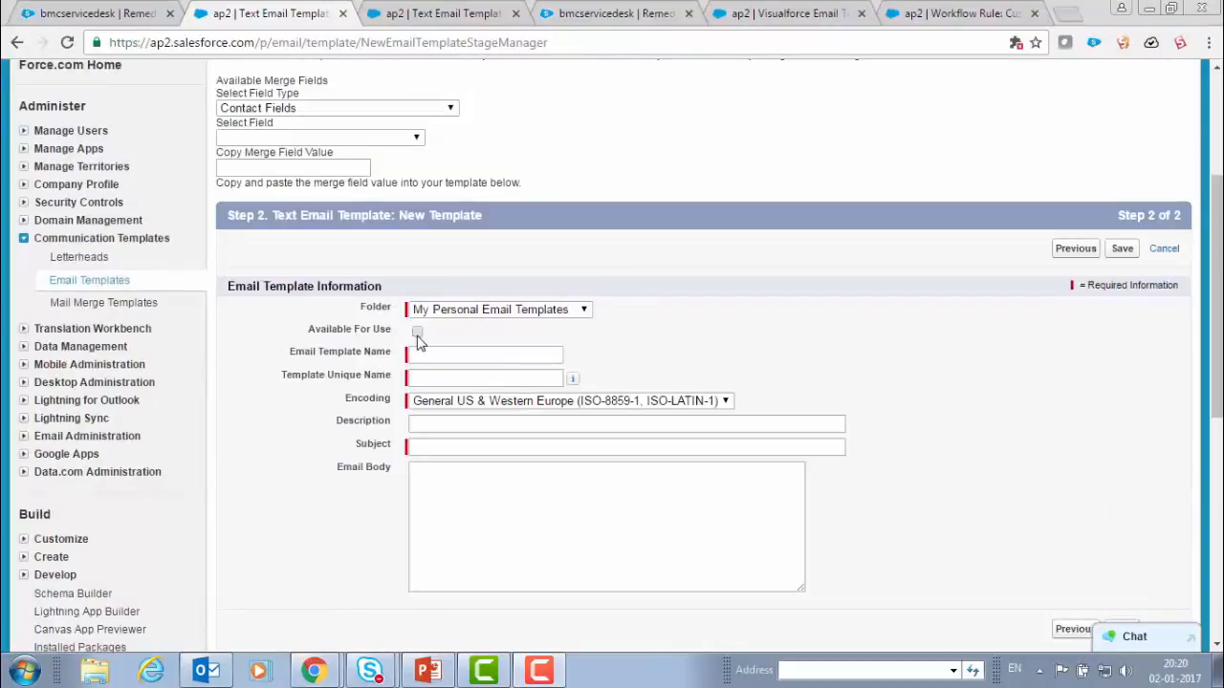
left_click(417, 331)
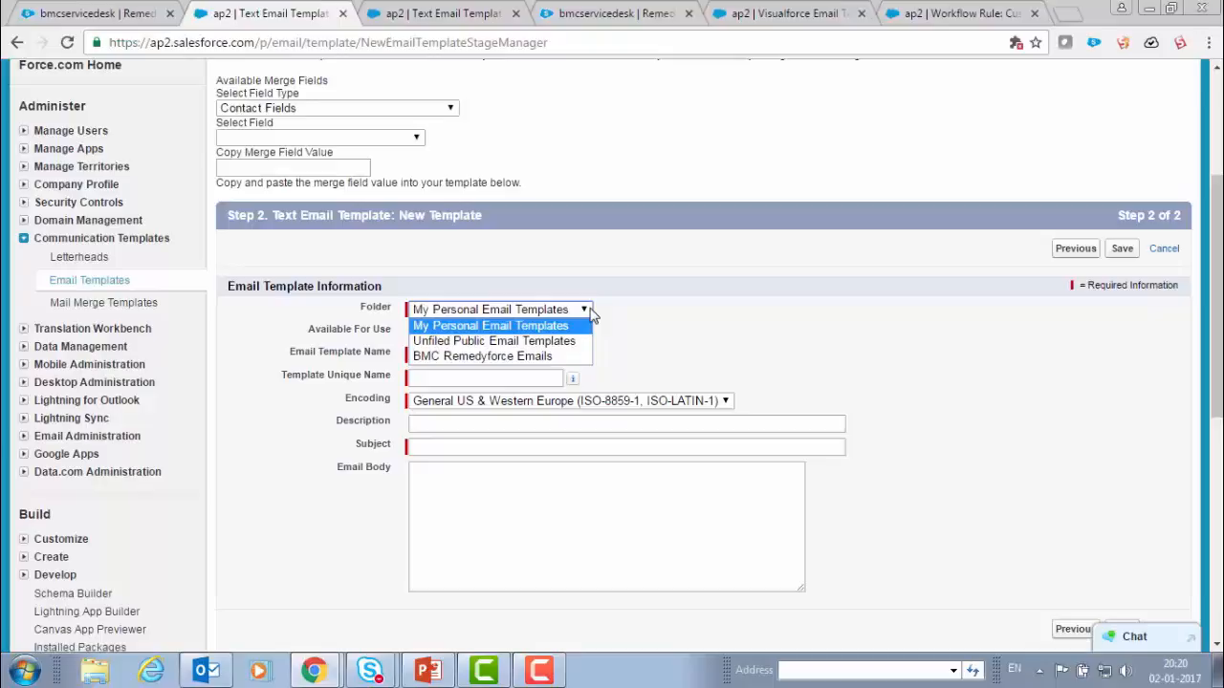
left_click(489, 325)
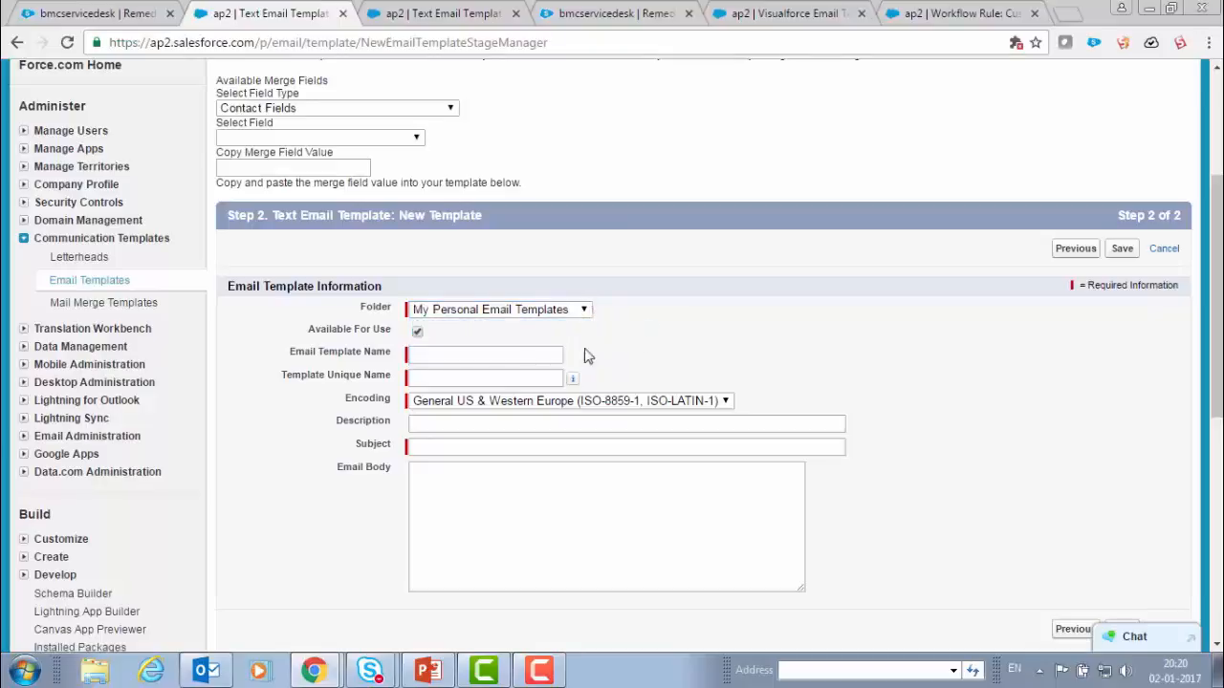
left_click(486, 354)
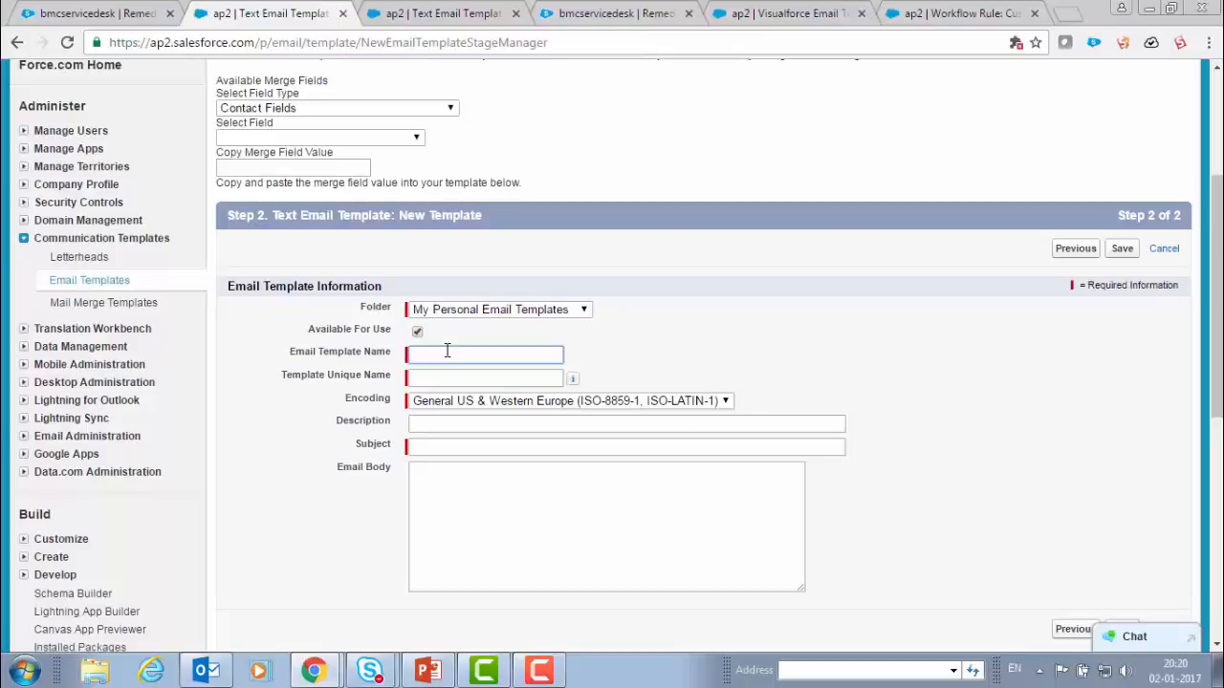
type("E")
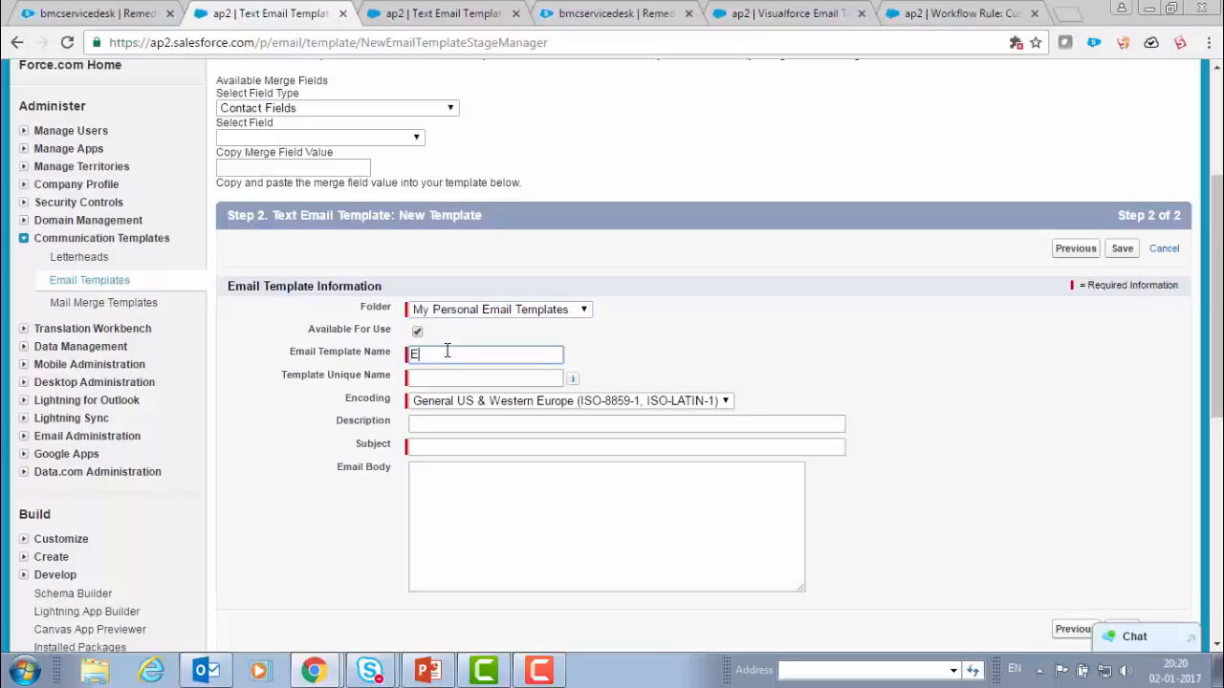
type("mailforBMC")
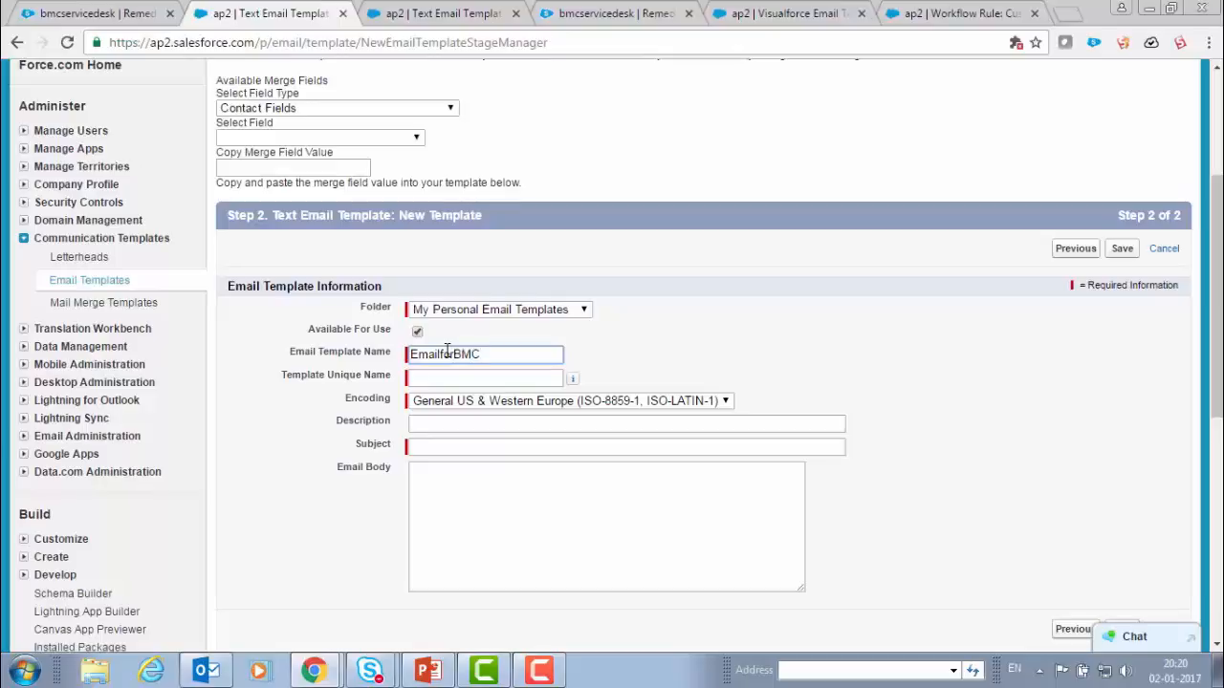
type("Test")
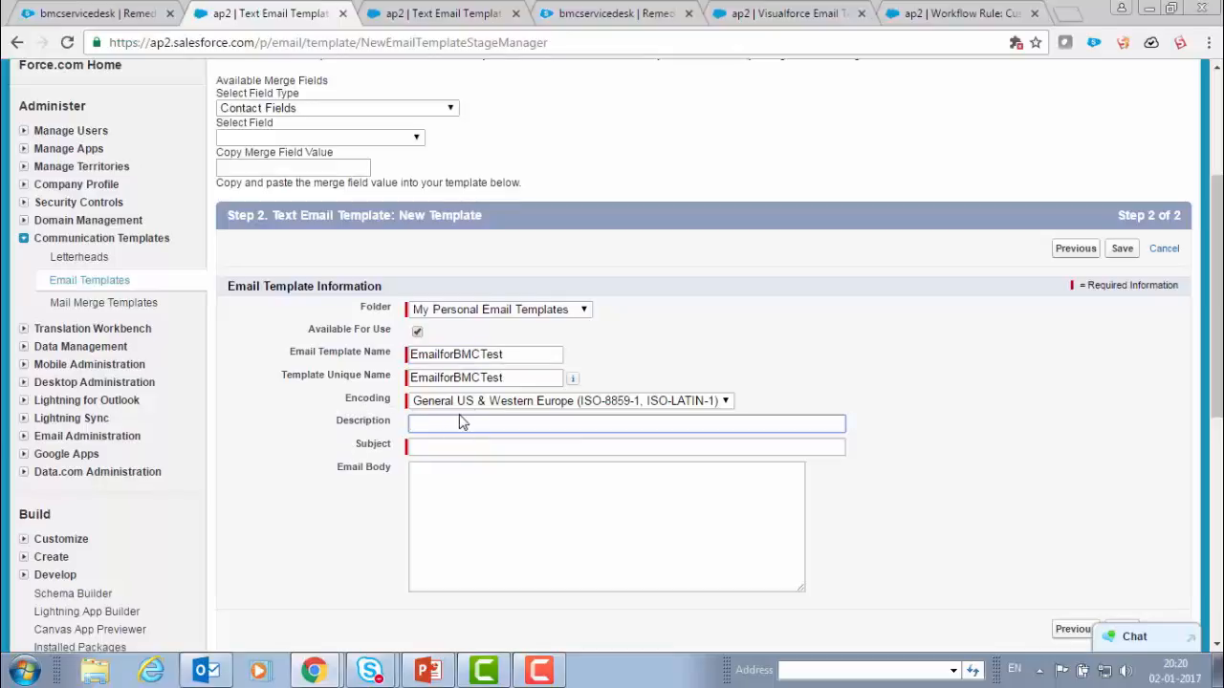
- Set the subject to 'Incident #{!BMCServiceDesk__Incident__c.Name} has been created'
left_click(625, 448)
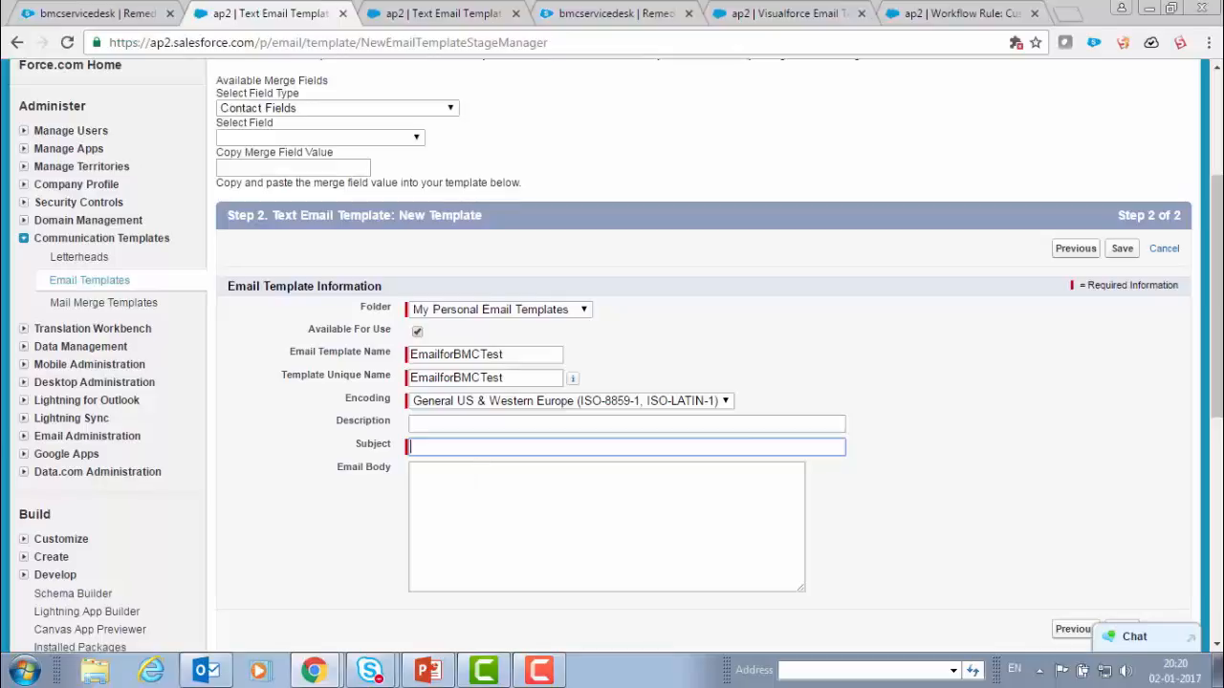
type("Incident #{IBMCServiceDesk__Incident__c.Name} has been created")
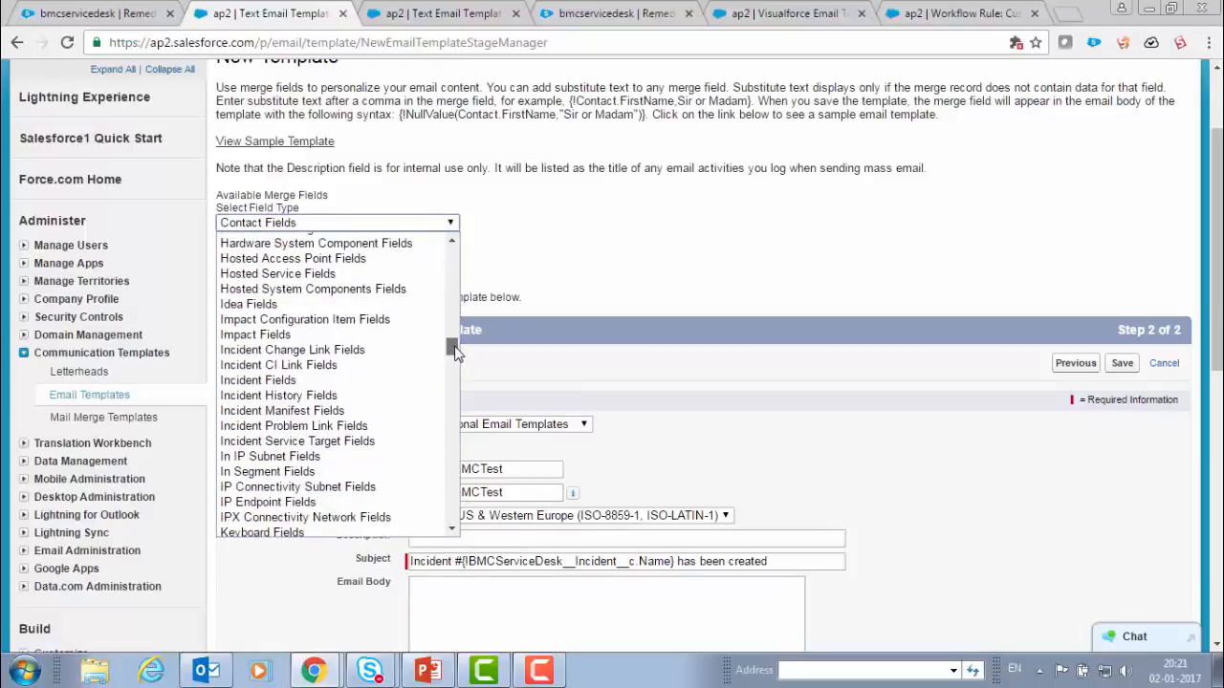
- Choose Incident Fields as merge field type and copy a merge field into the email body
left_click(279, 394)
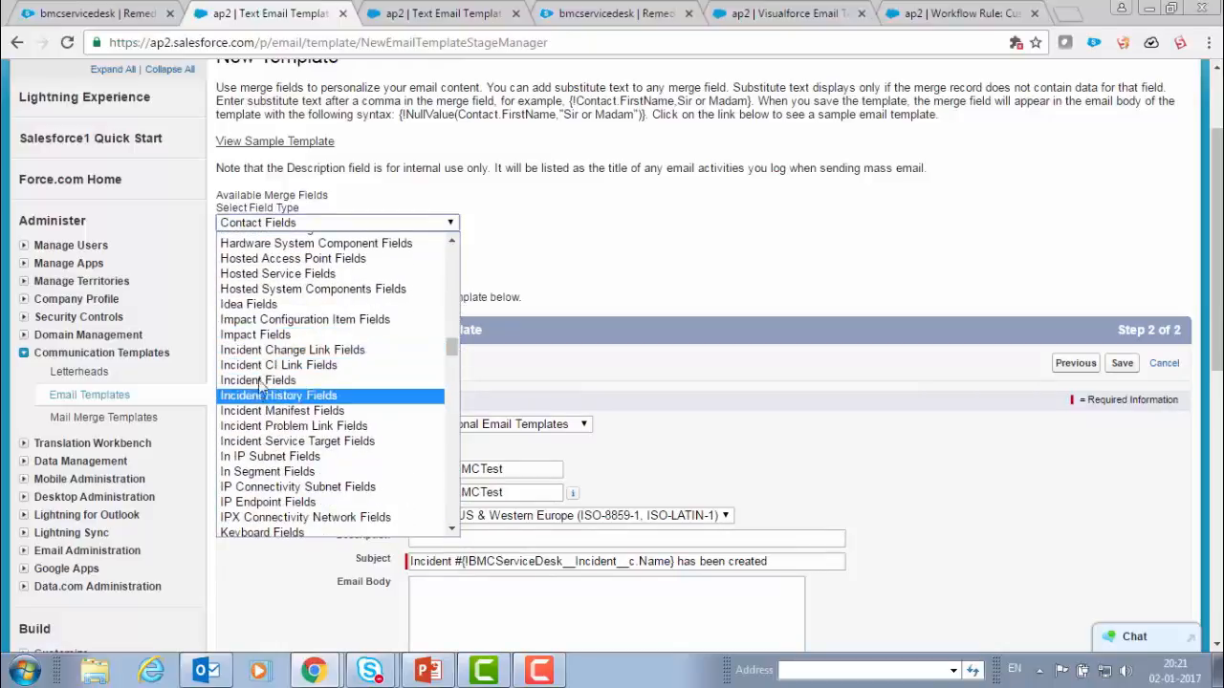
mouse_move(279, 364)
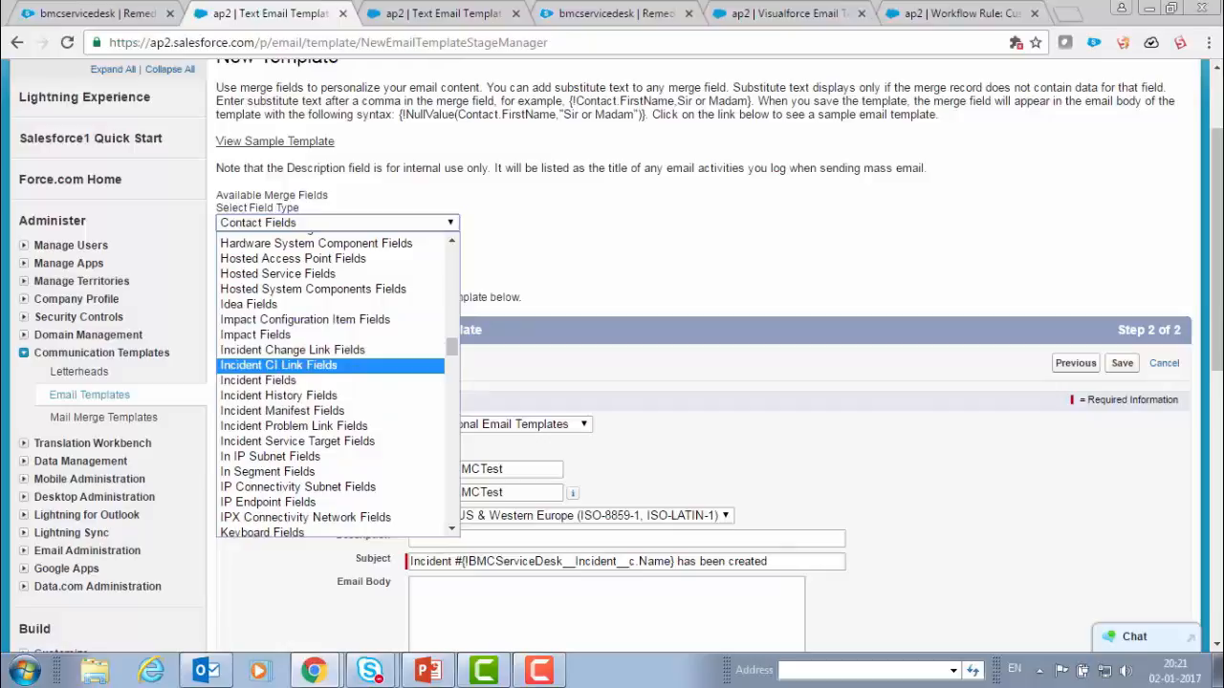
left_click(256, 379)
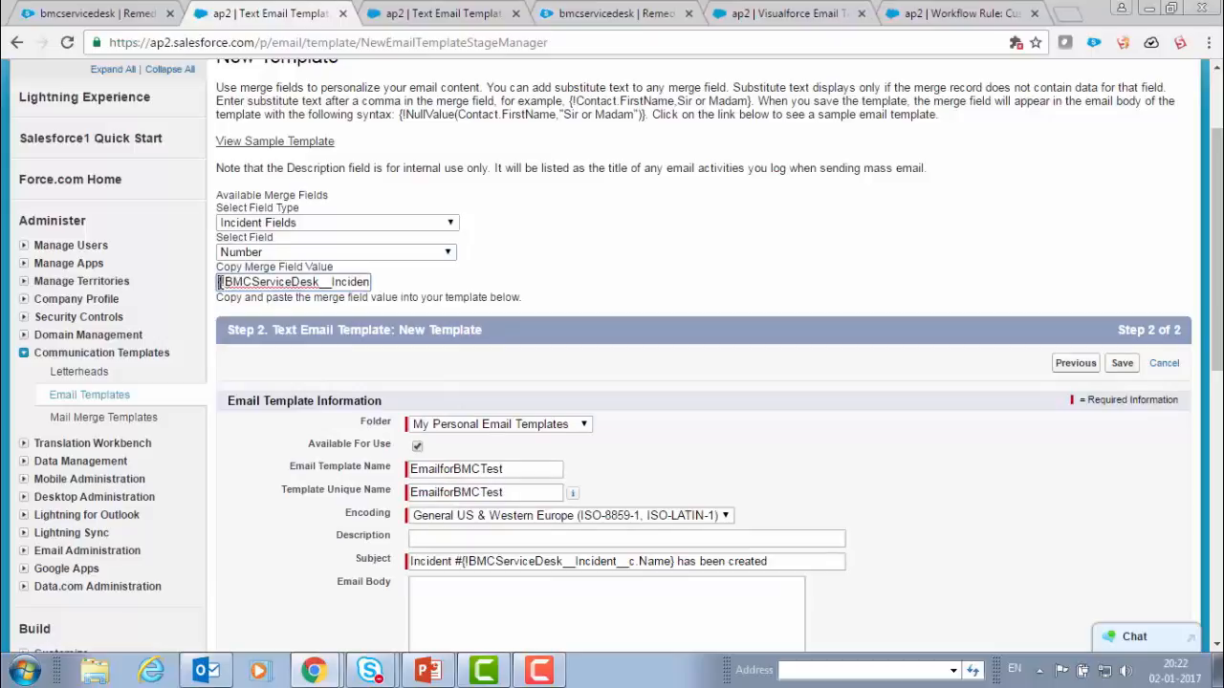
triple_click(290, 281)
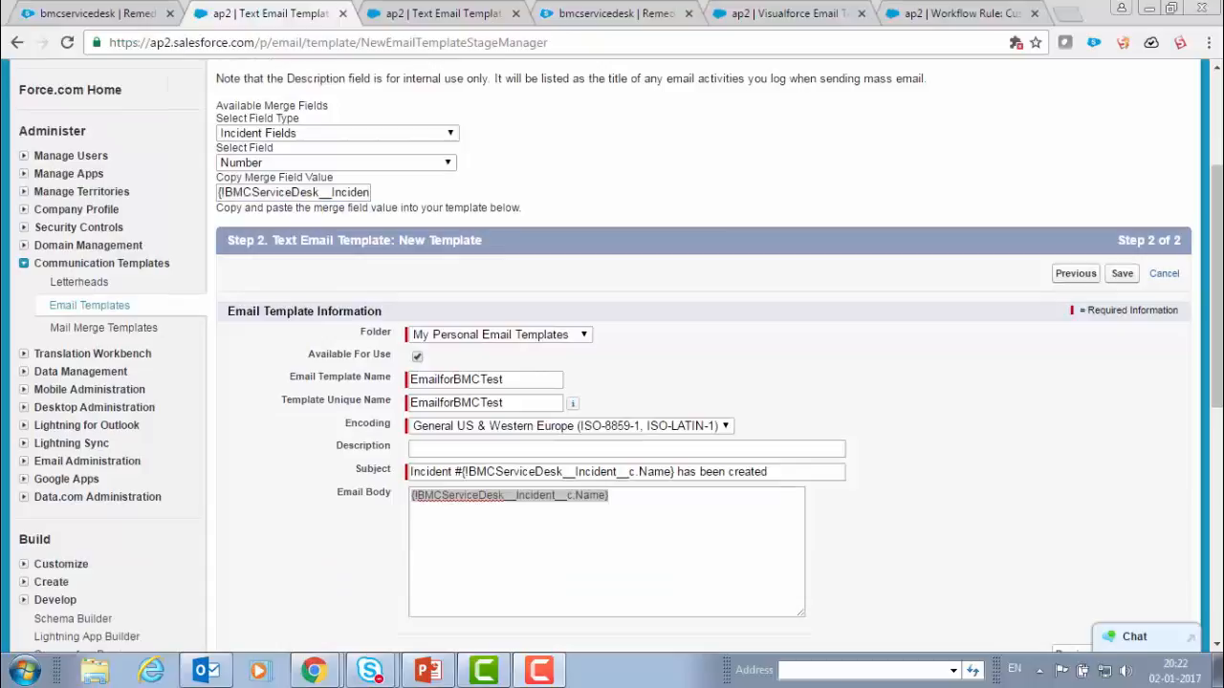
double_click(508, 494)
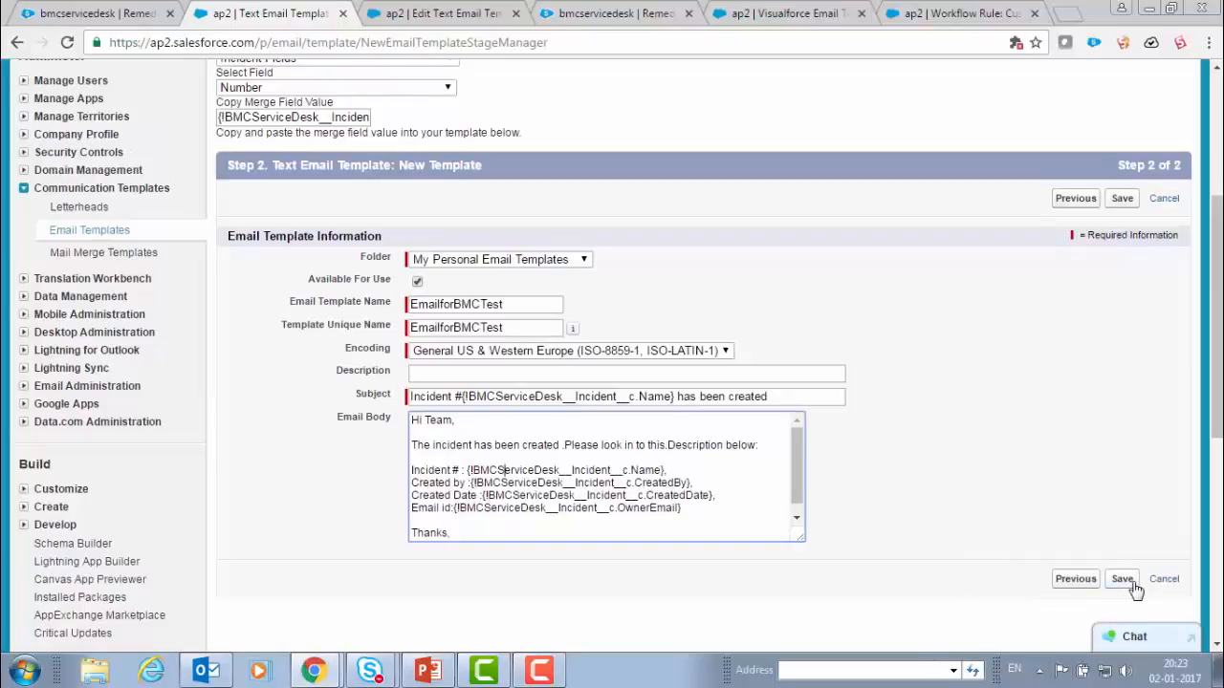
- Save EmailforBMCTest, view the BMC Remedyforce Emails folder, then return to My Personal Email Templates
left_click(1121, 577)
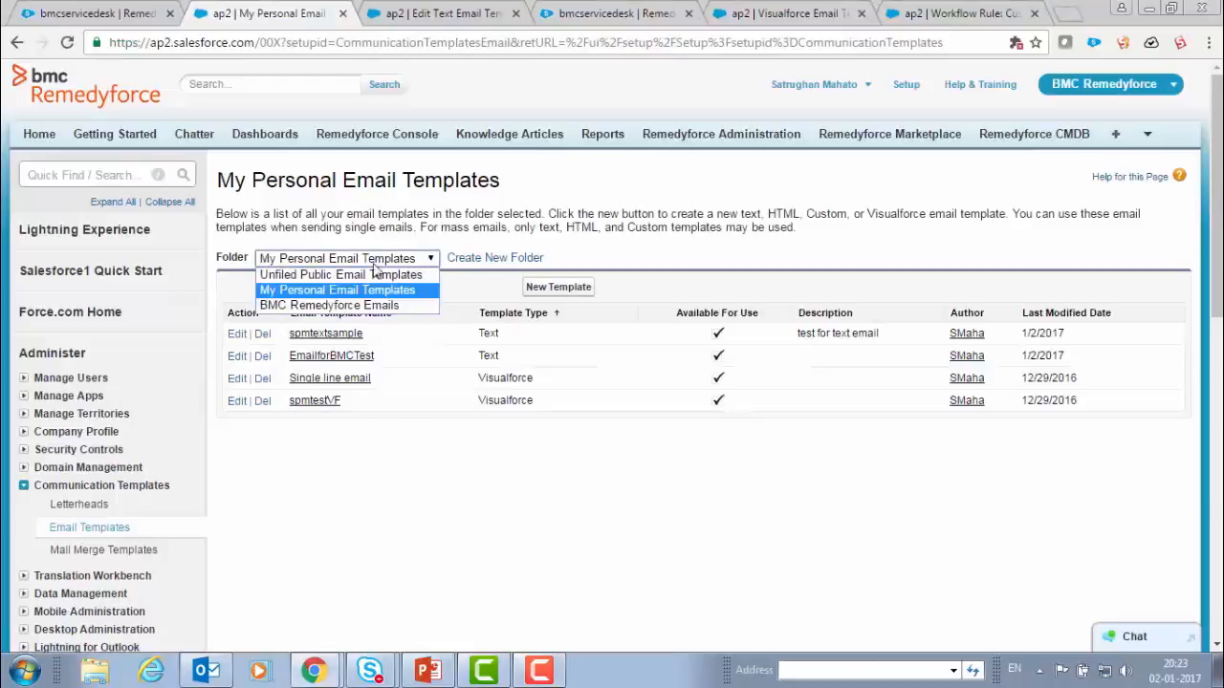
left_click(329, 304)
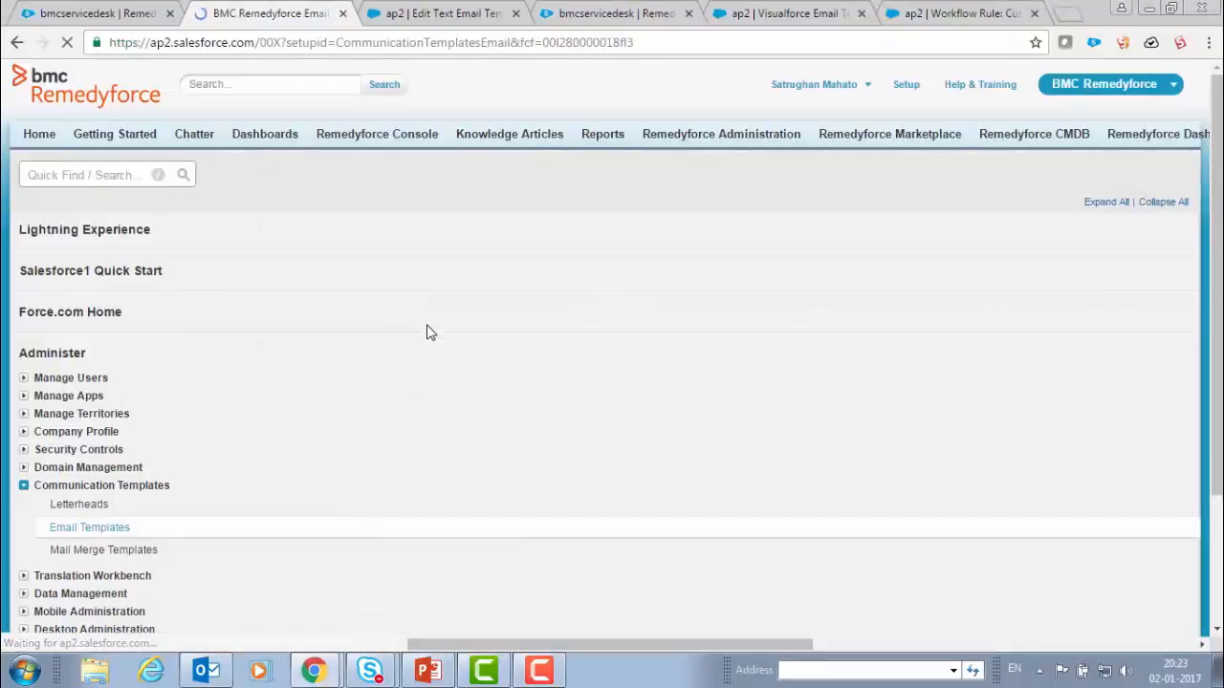
left_click(88, 528)
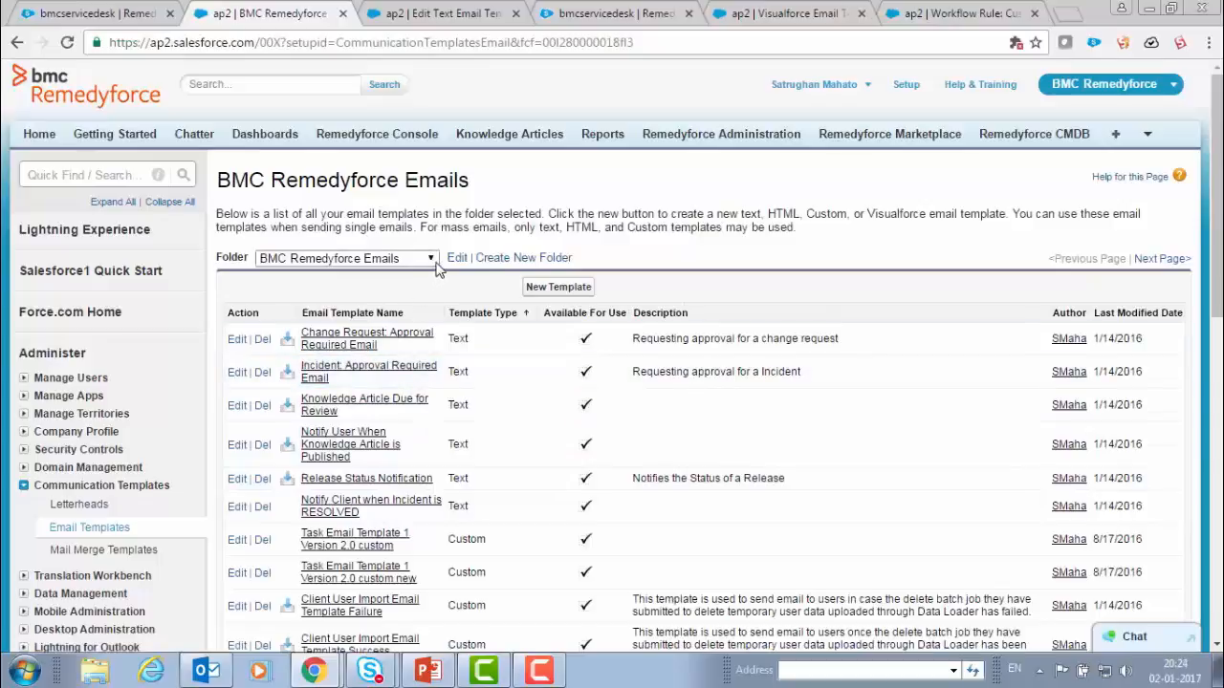
left_click(428, 258)
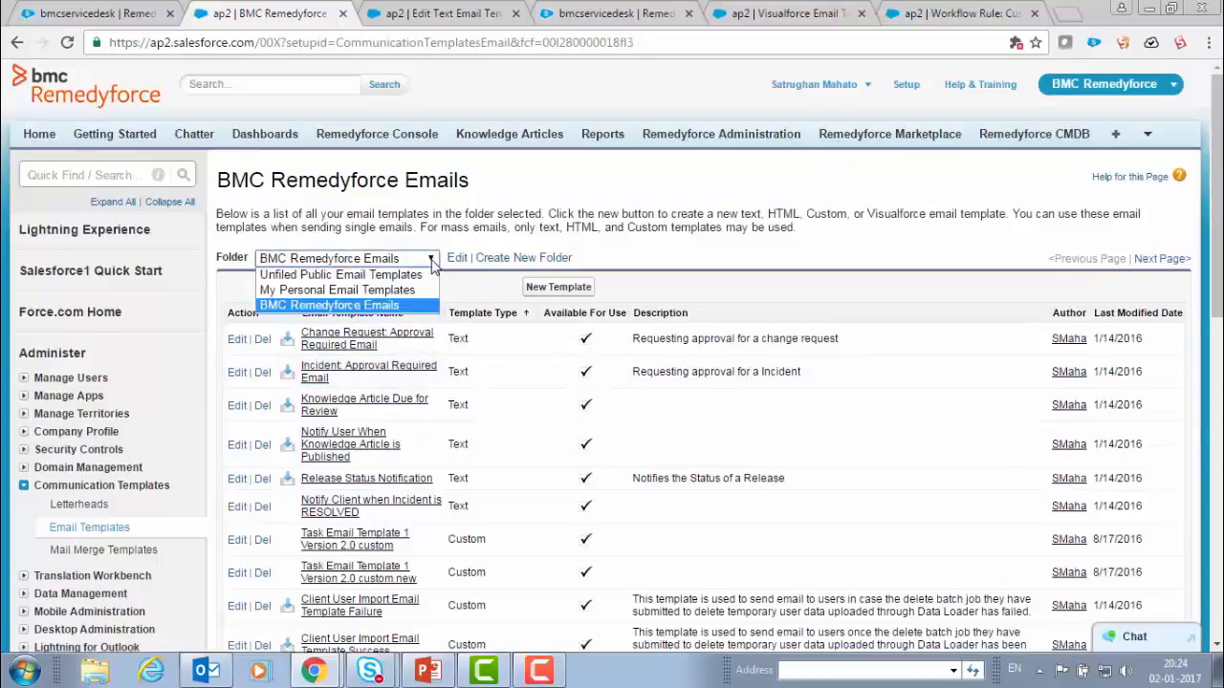
mouse_move(337, 291)
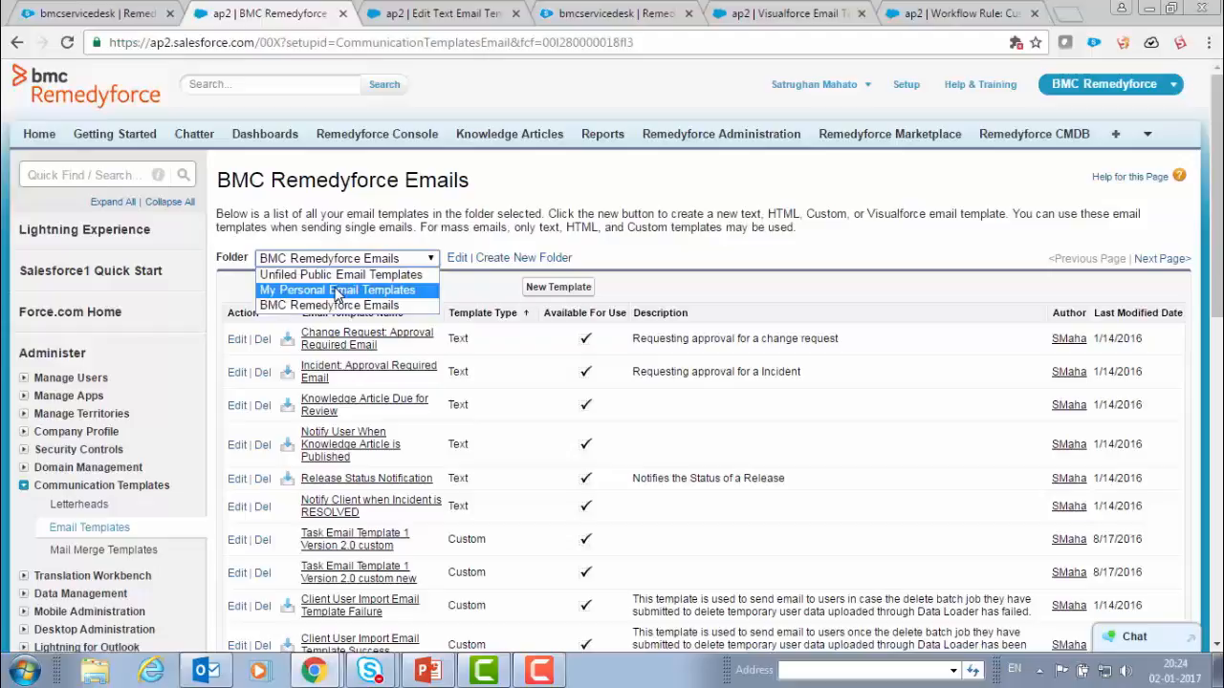
mouse_move(314, 290)
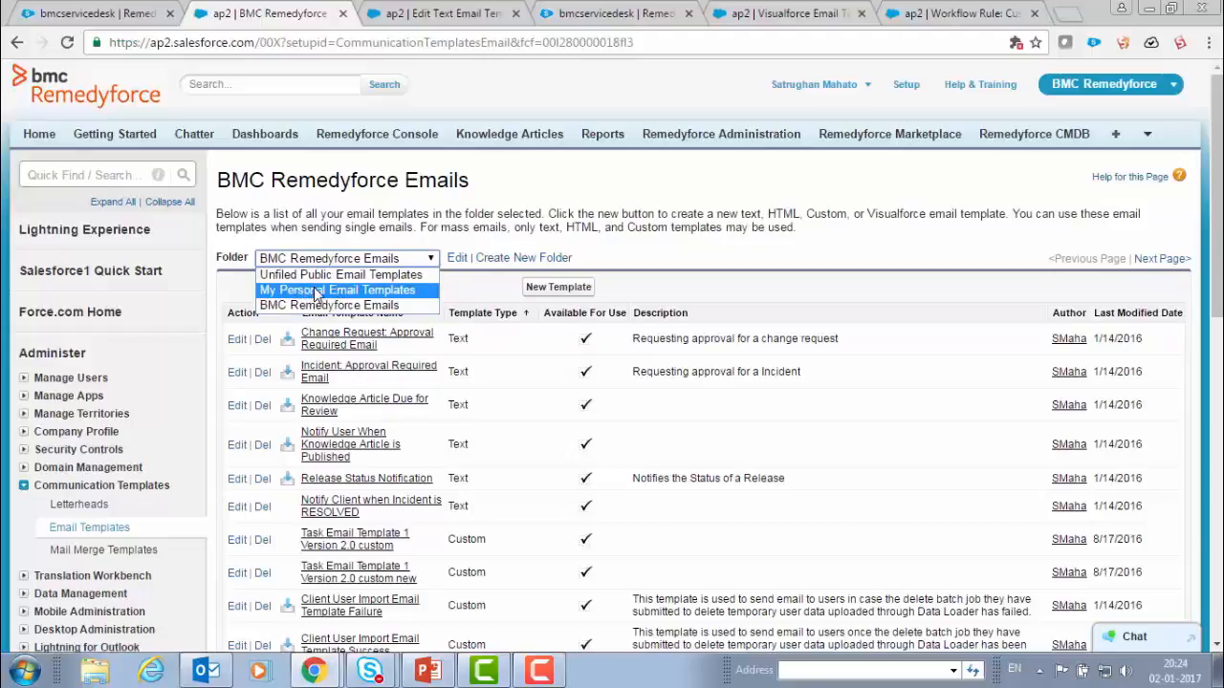
left_click(337, 291)
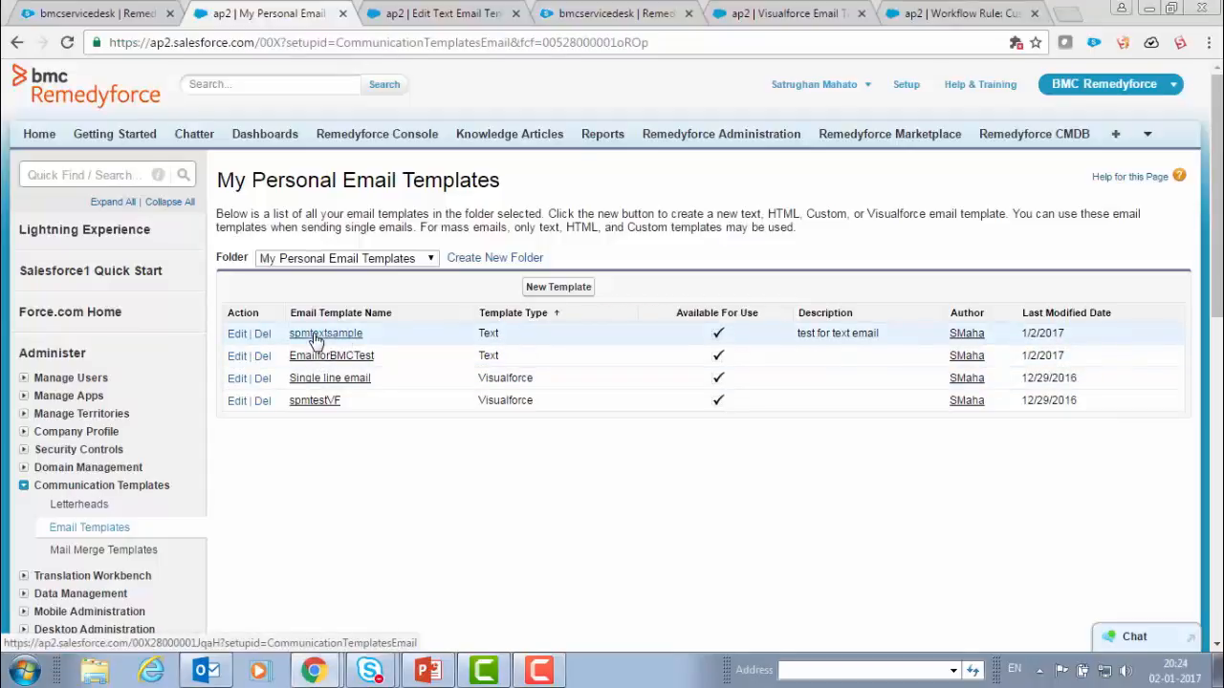
- Start Send Test and Verify Merge Fields on spmtextsample with Incident as the related record type
left_click(325, 333)
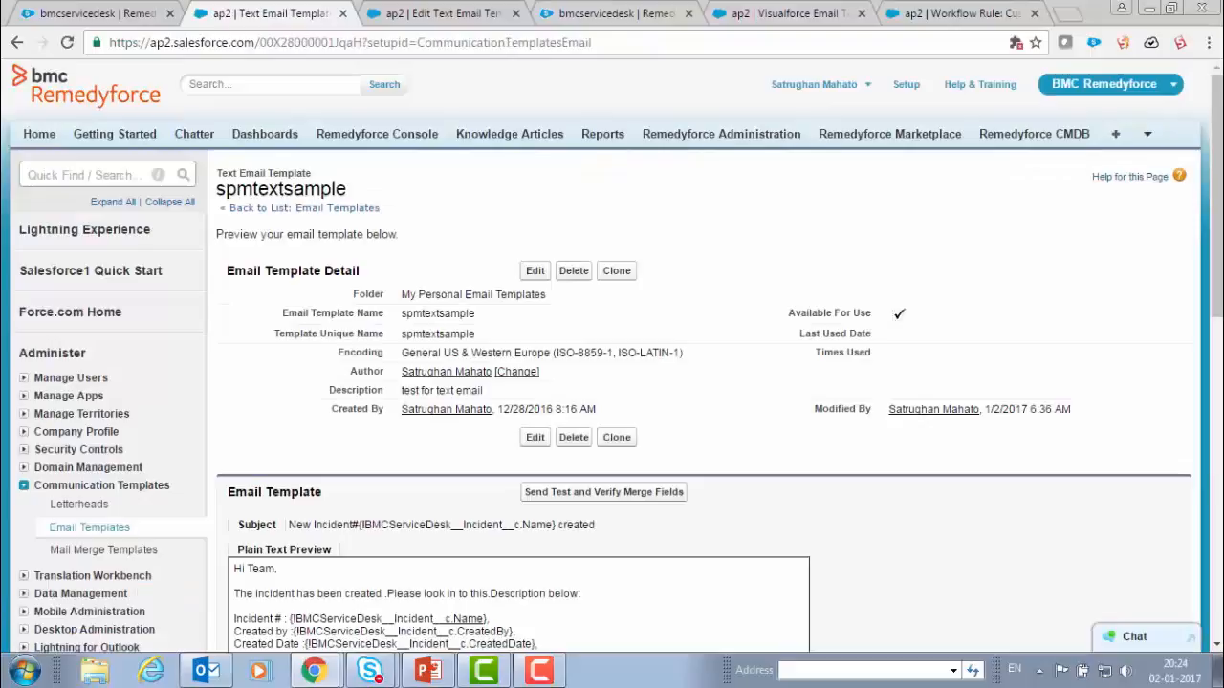
scroll("down", 3)
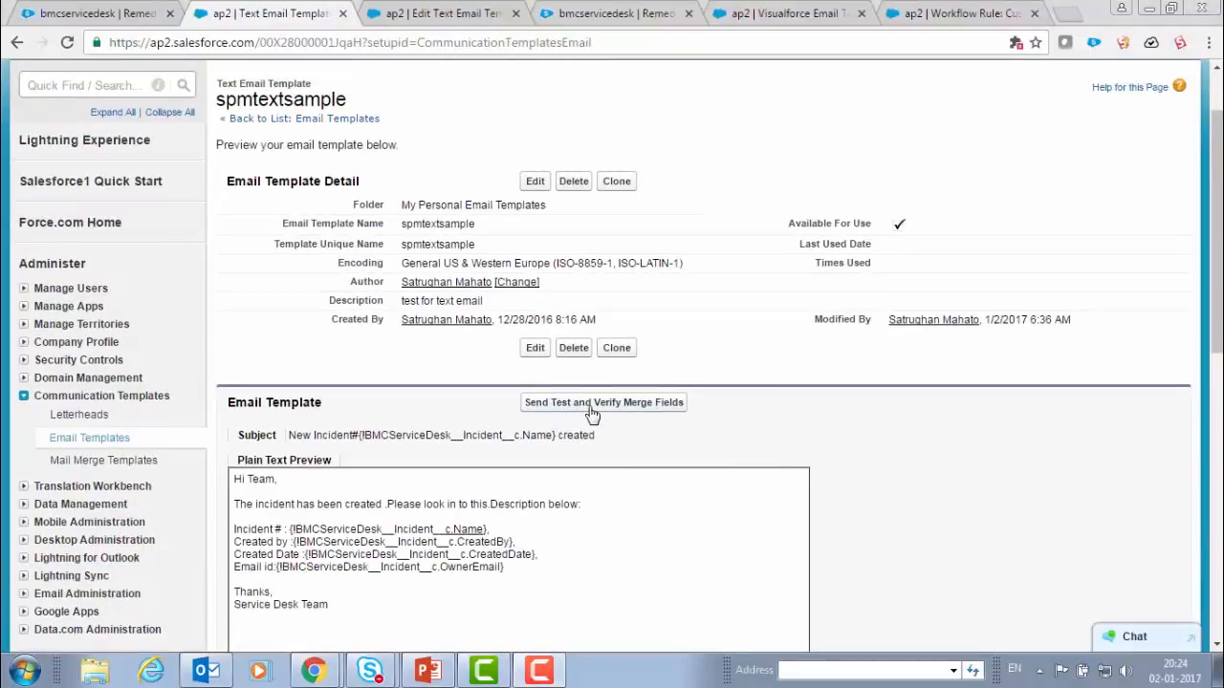
left_click(605, 402)
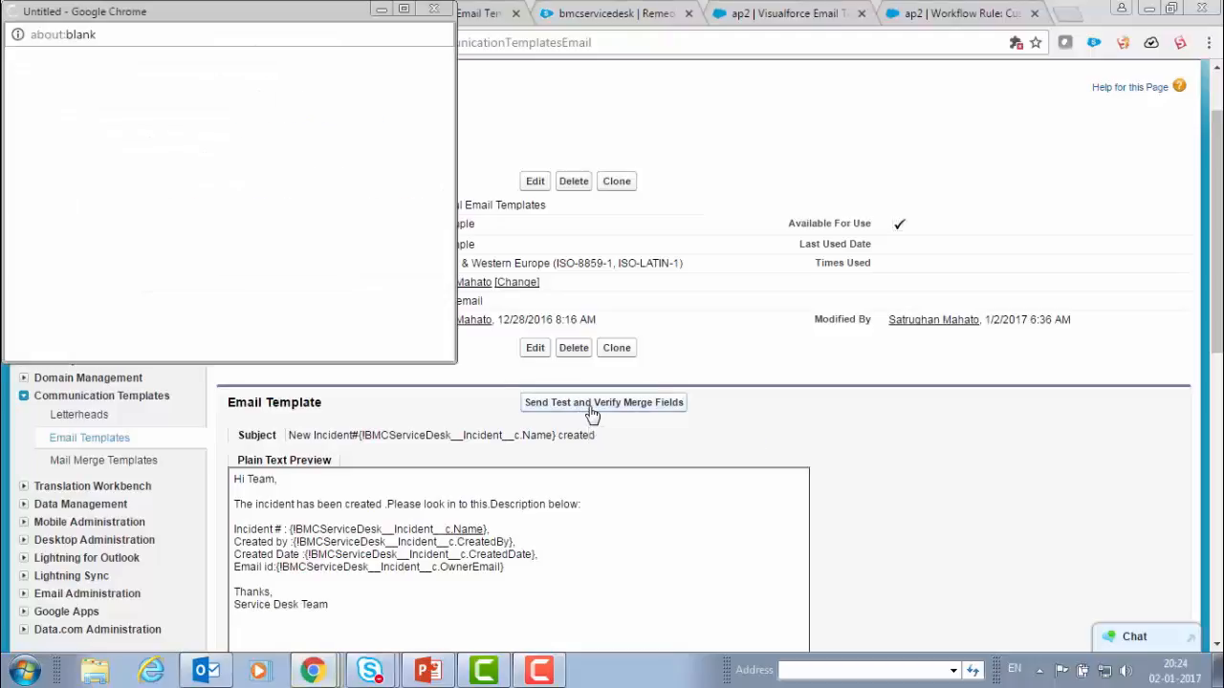
left_click(604, 402)
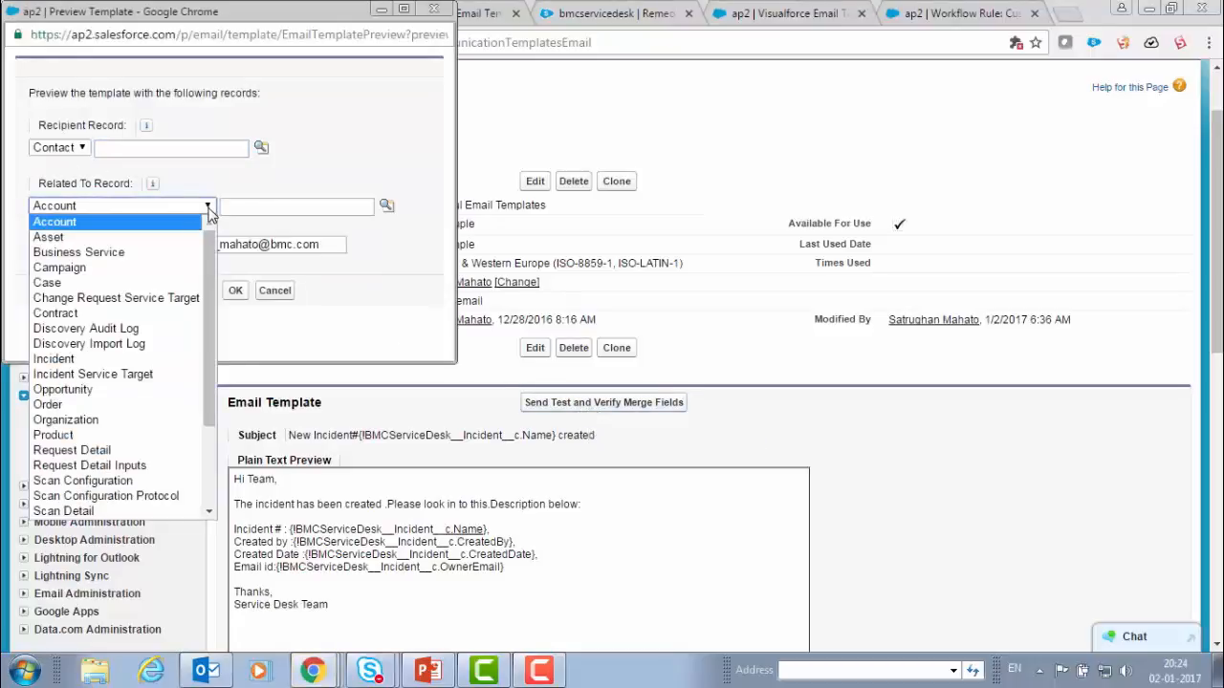
scroll("down", 3)
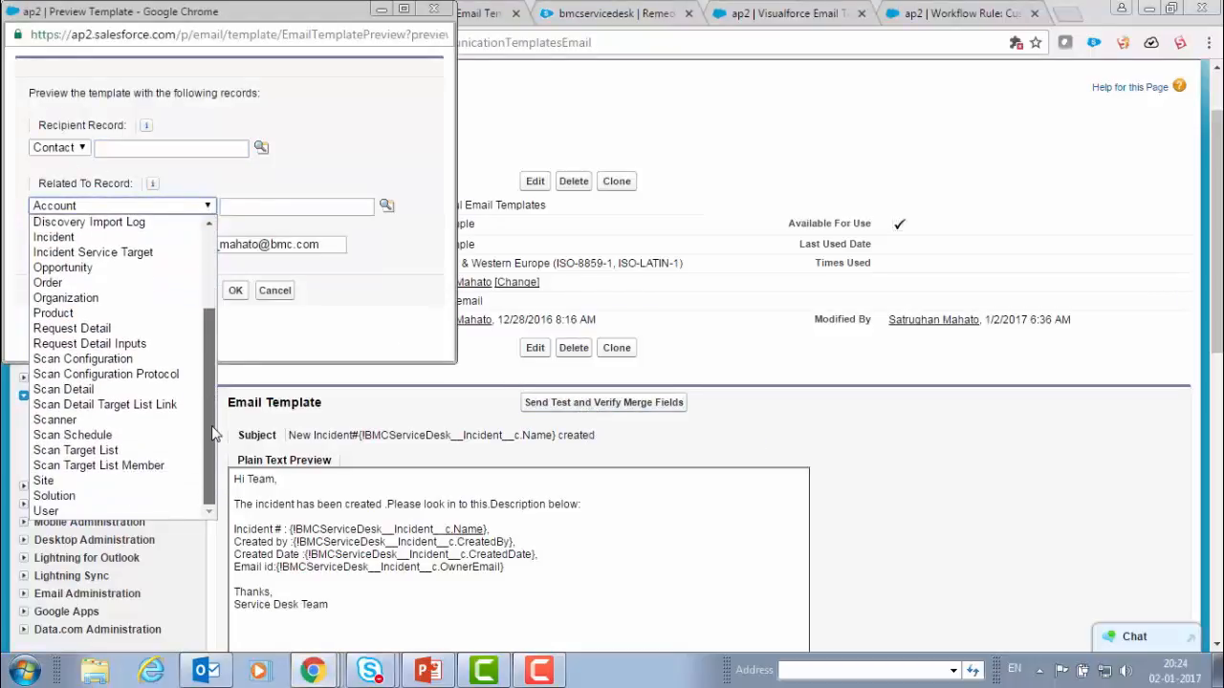
left_click(53, 237)
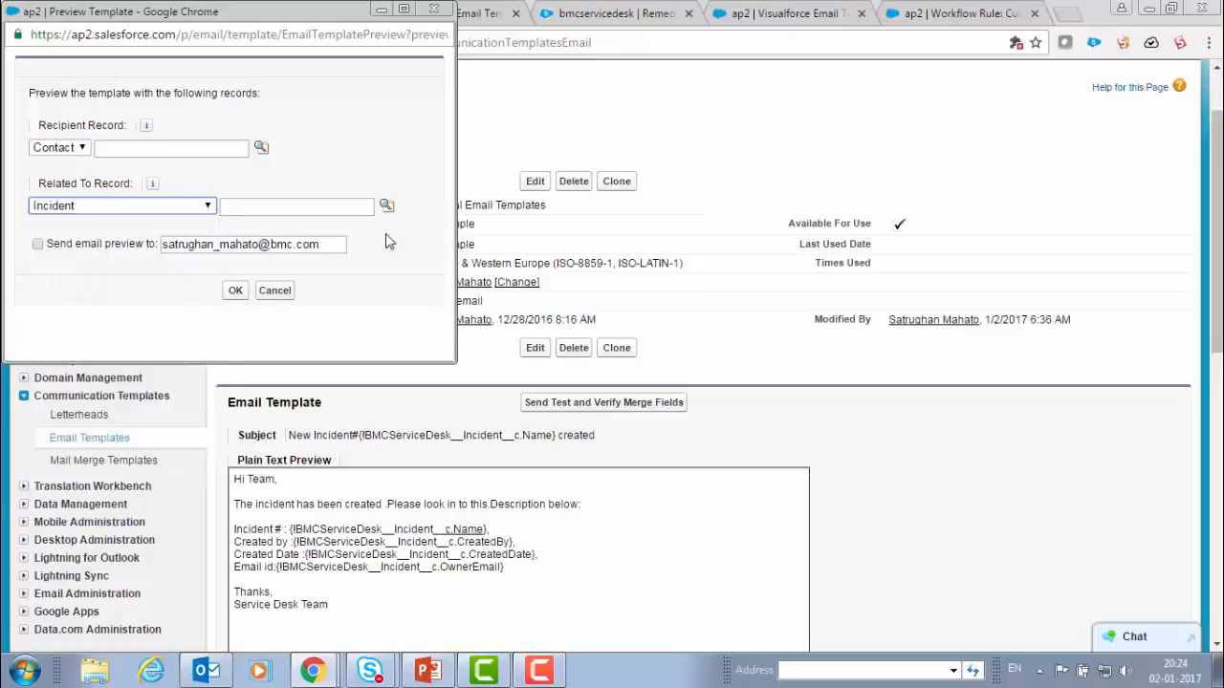
- Look up incident 00000193 from recently viewed records and run the preview
left_click(386, 207)
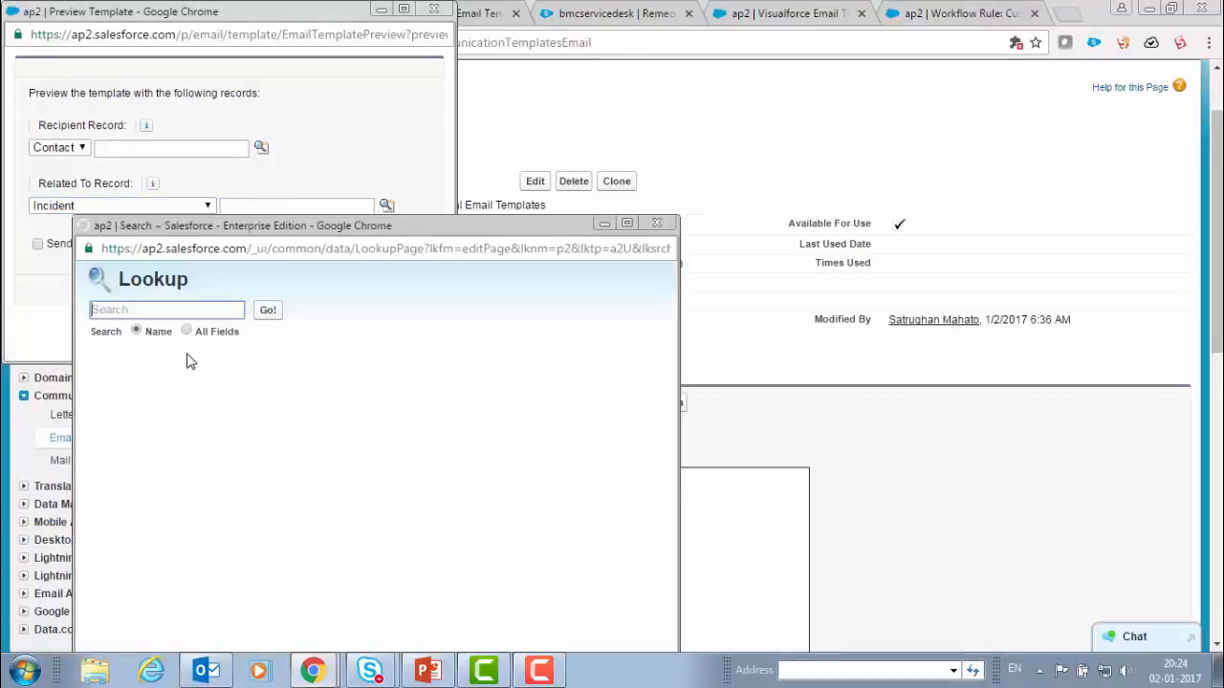
left_click(267, 310)
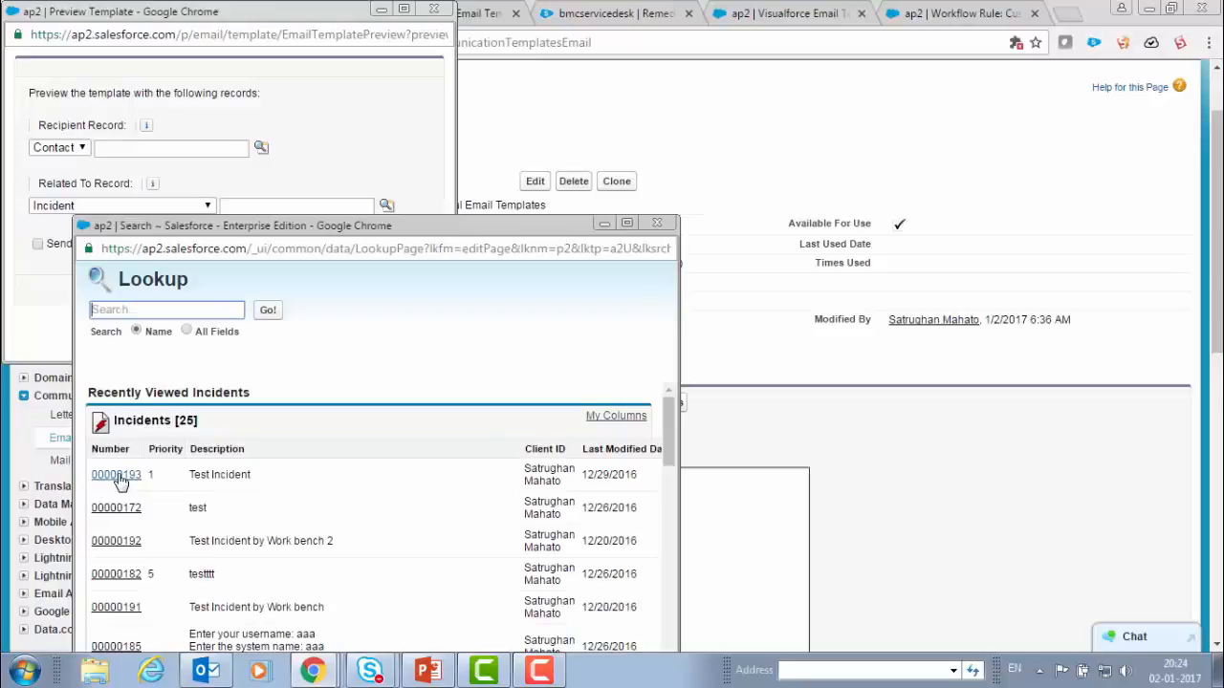
left_click(115, 474)
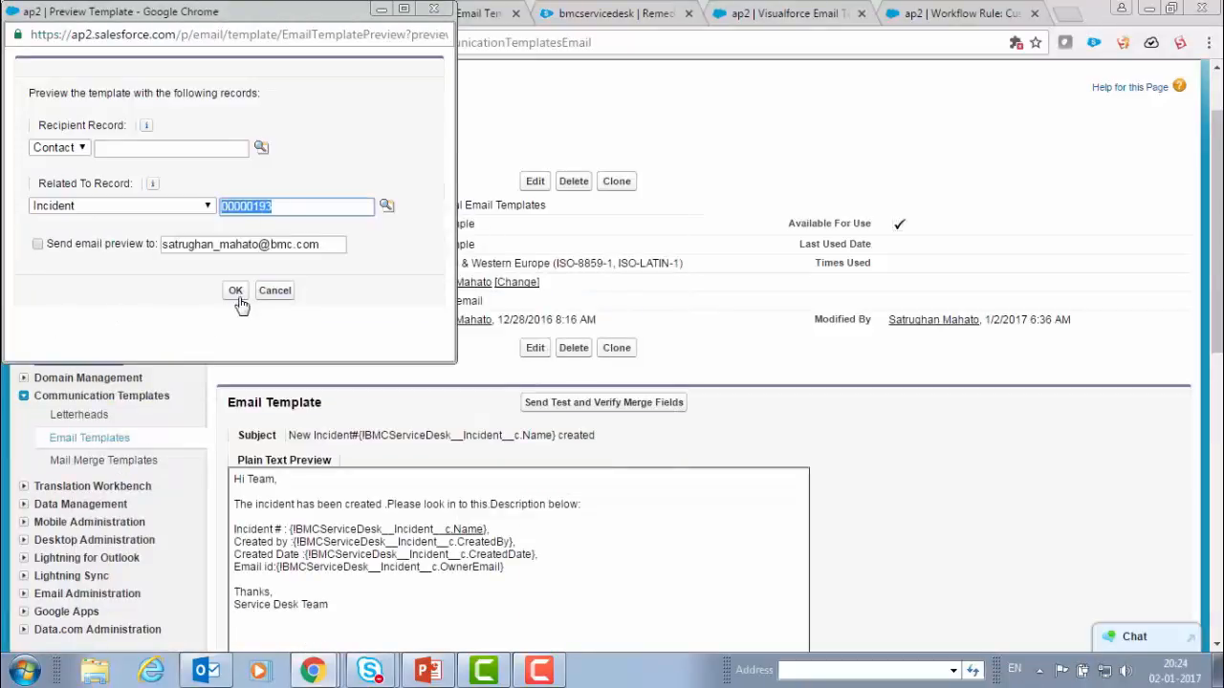
left_click(235, 291)
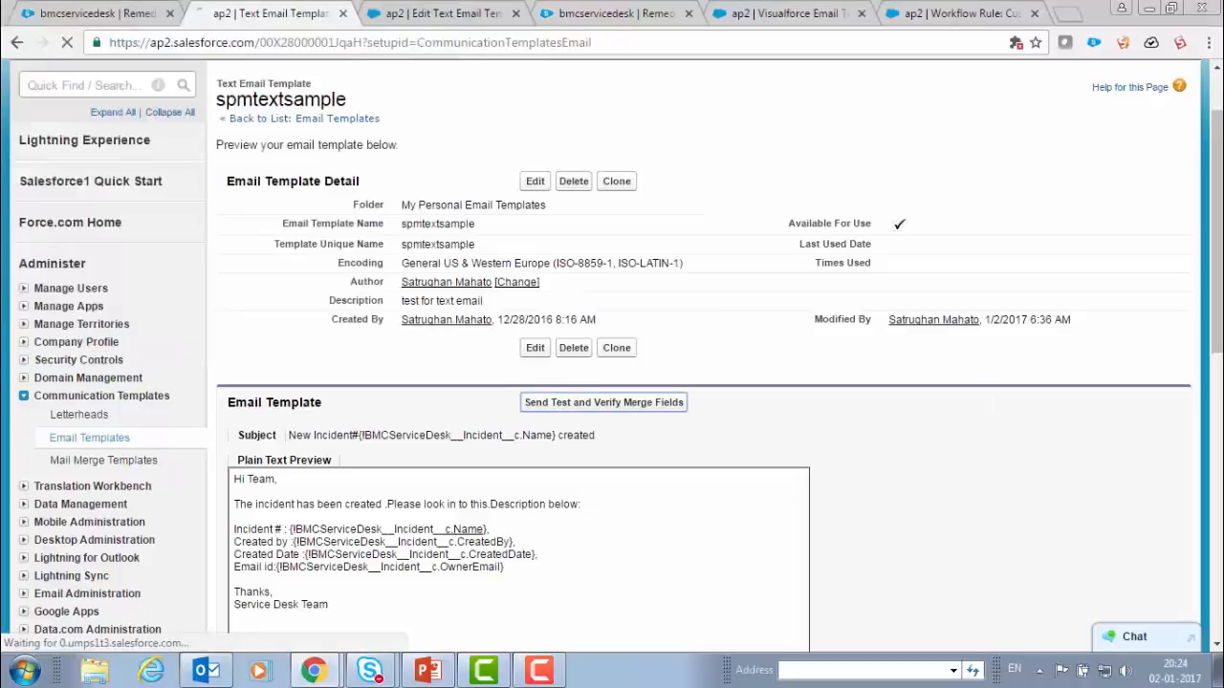
- Review the populated preview for incident 00000193 and return to the Email Templates list
left_click(605, 401)
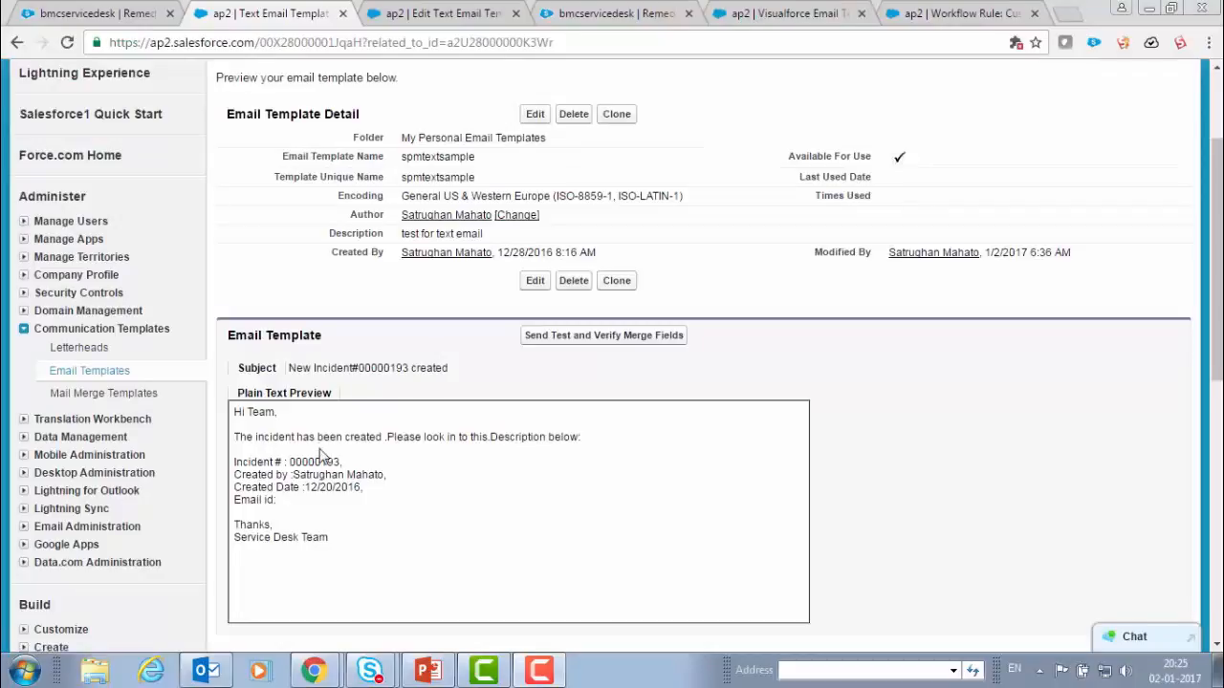
mouse_move(812, 482)
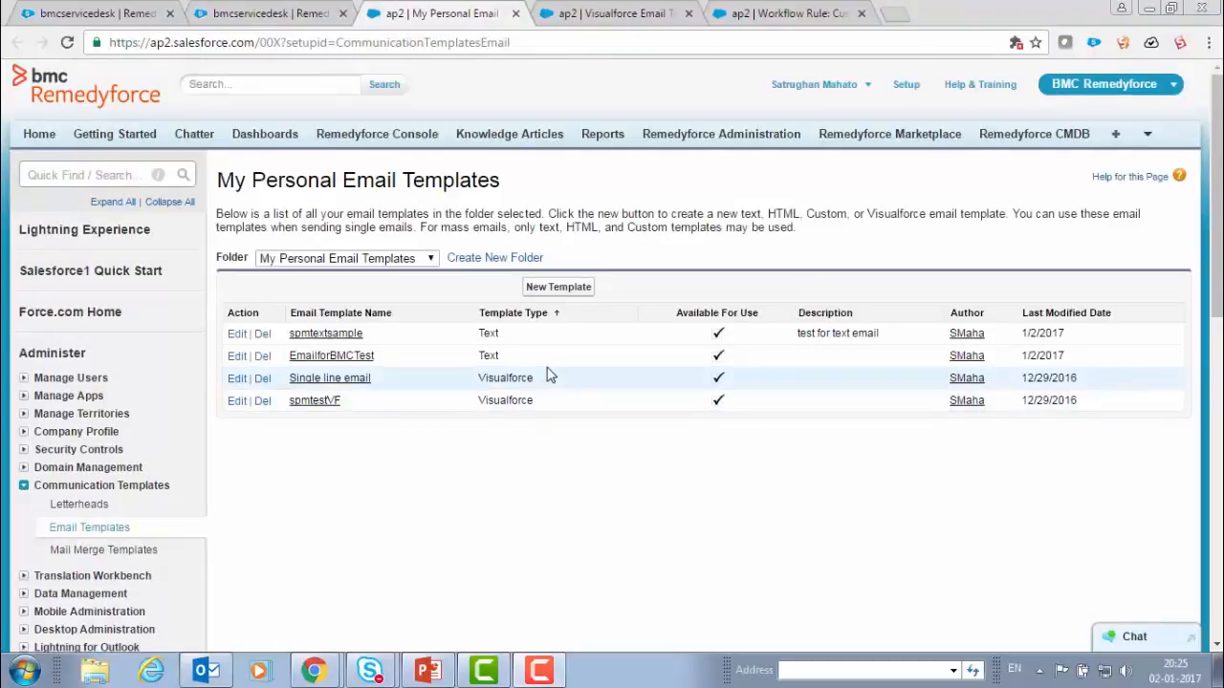
mouse_move(558, 290)
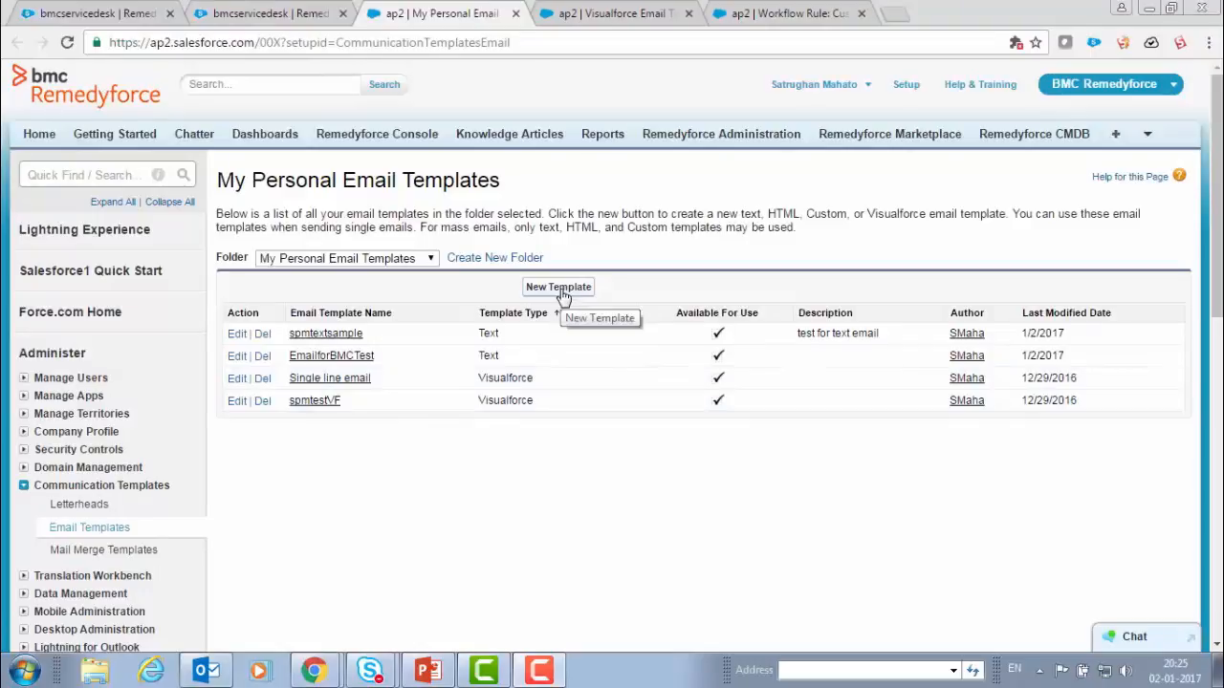
- Start a new email template of type Visualforce and advance to its step 2 details form
left_click(558, 286)
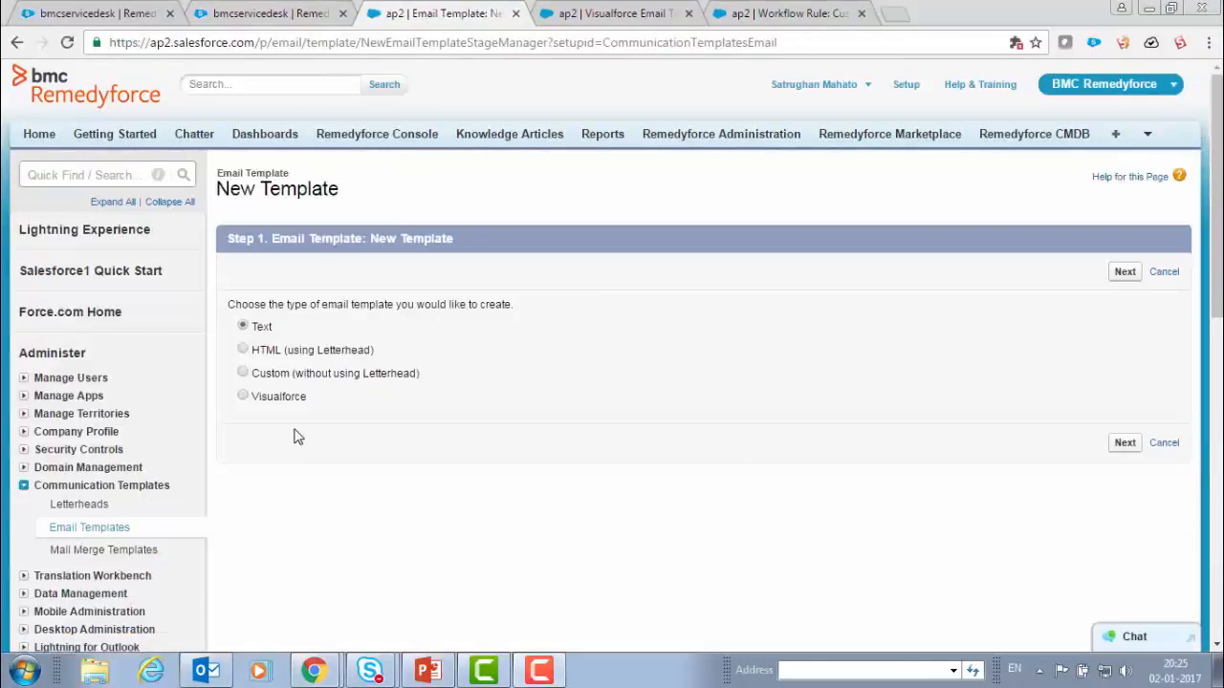
left_click(243, 396)
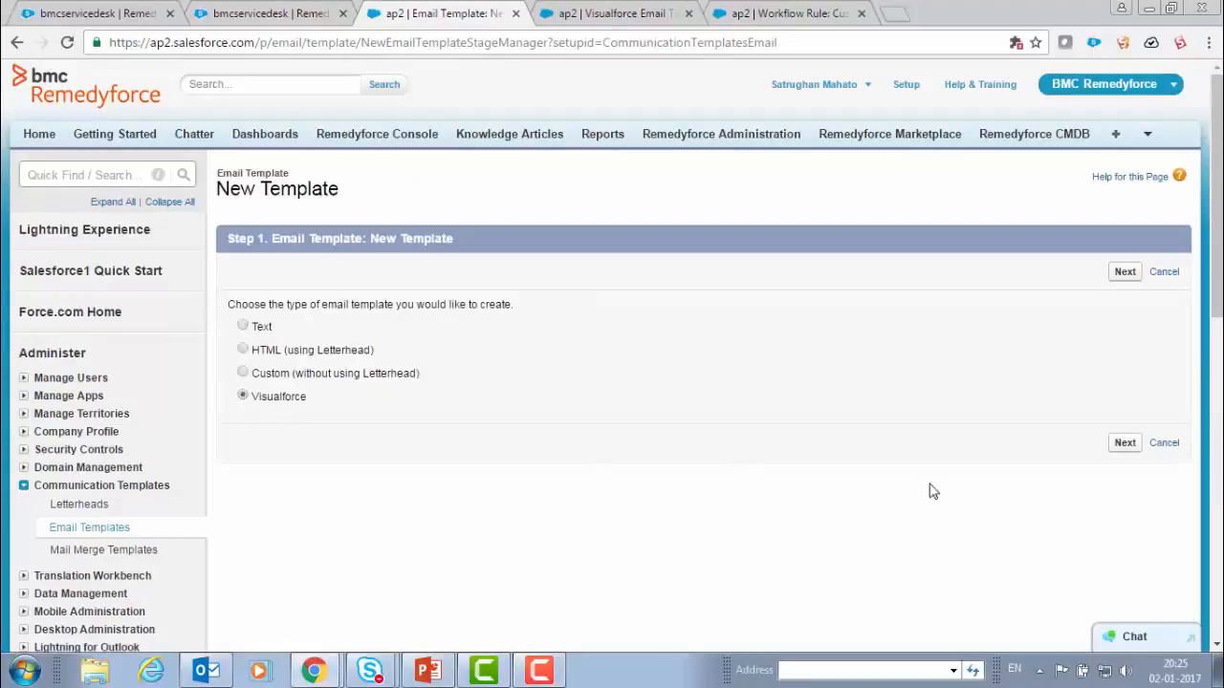
left_click(1125, 272)
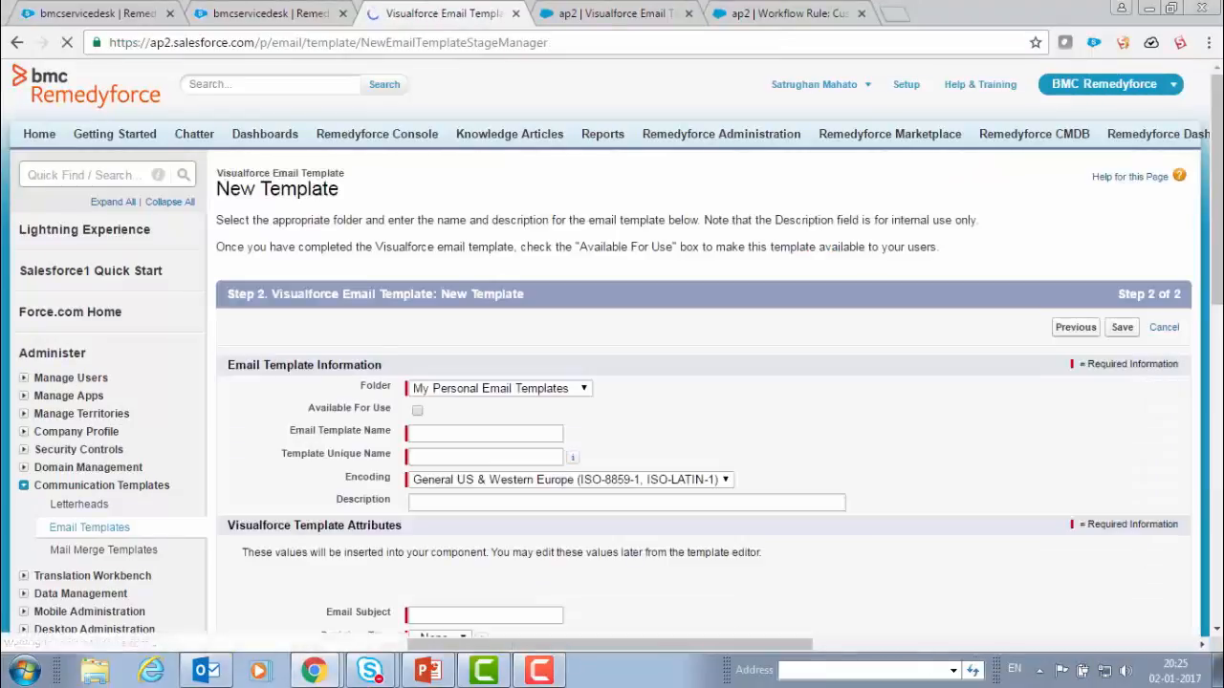
- Fill EmailtestSPM2 in the personal folder with subject 'Incident Created', recipient type User, related to BMCServiceDesk__Incident__c, and save
scroll("down", 3)
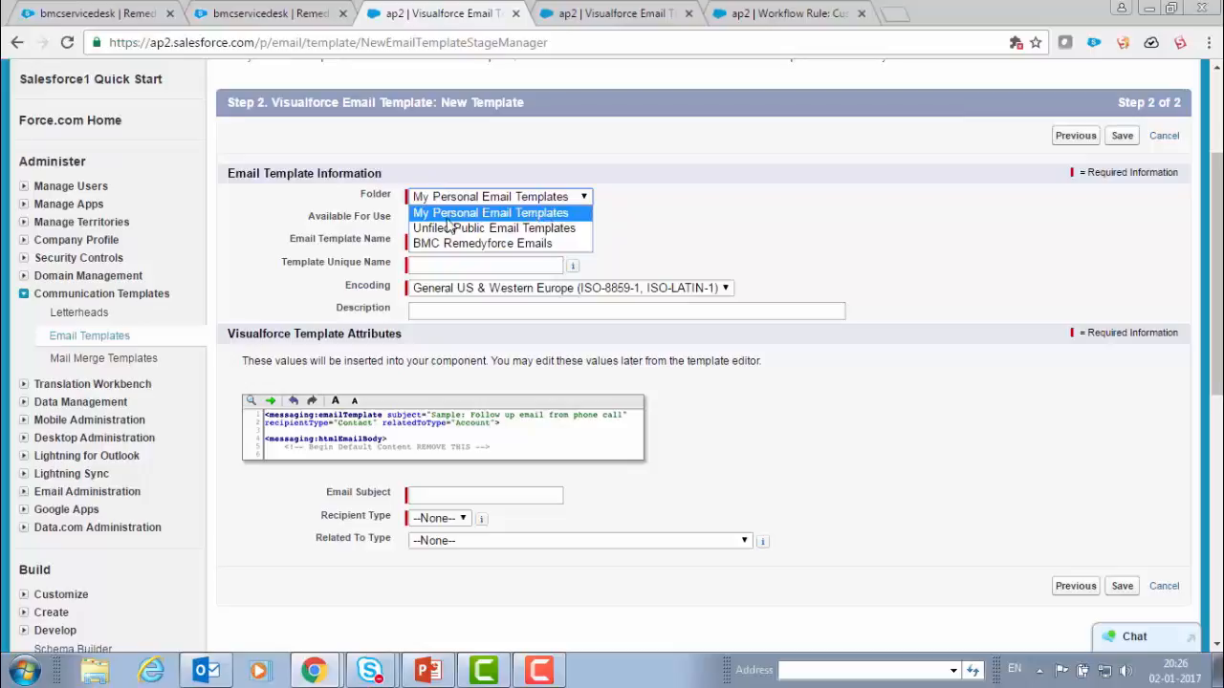
mouse_move(577, 218)
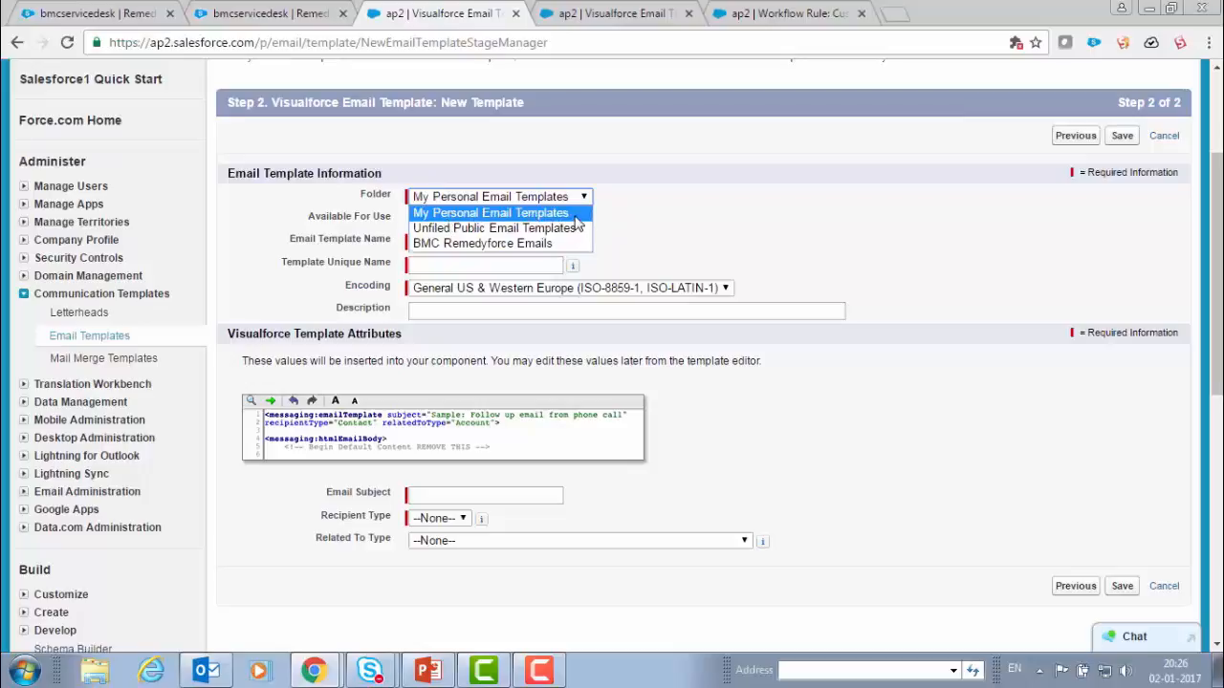
left_click(490, 212)
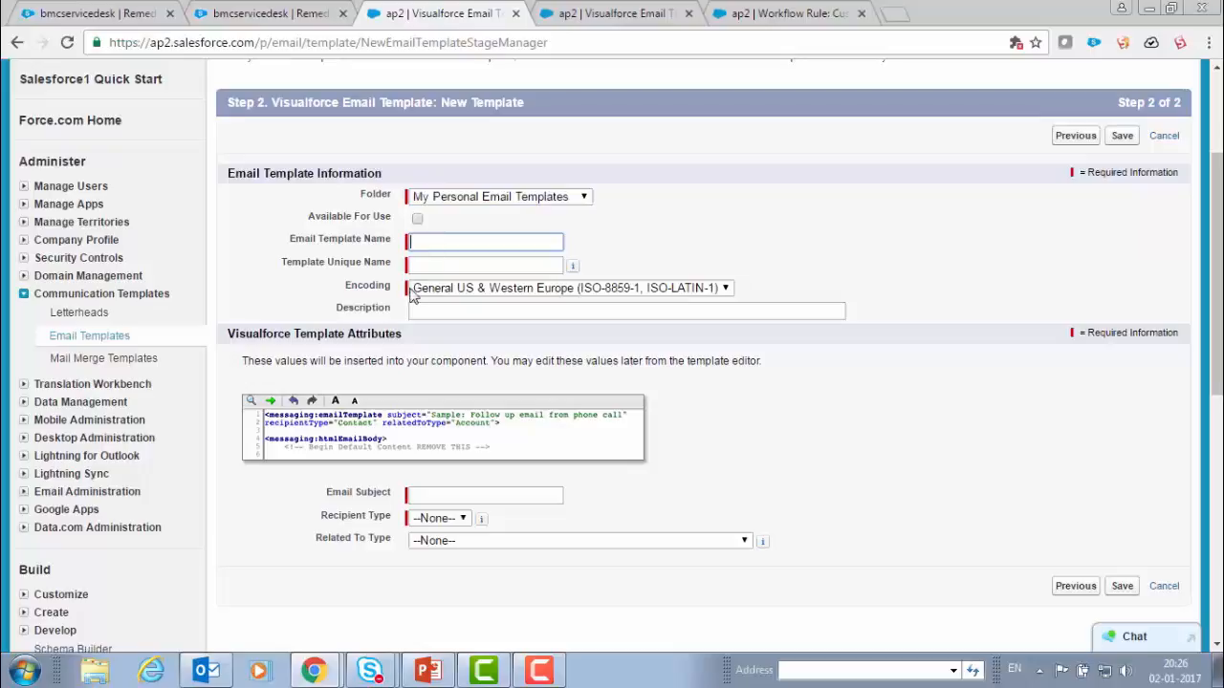
mouse_move(478, 359)
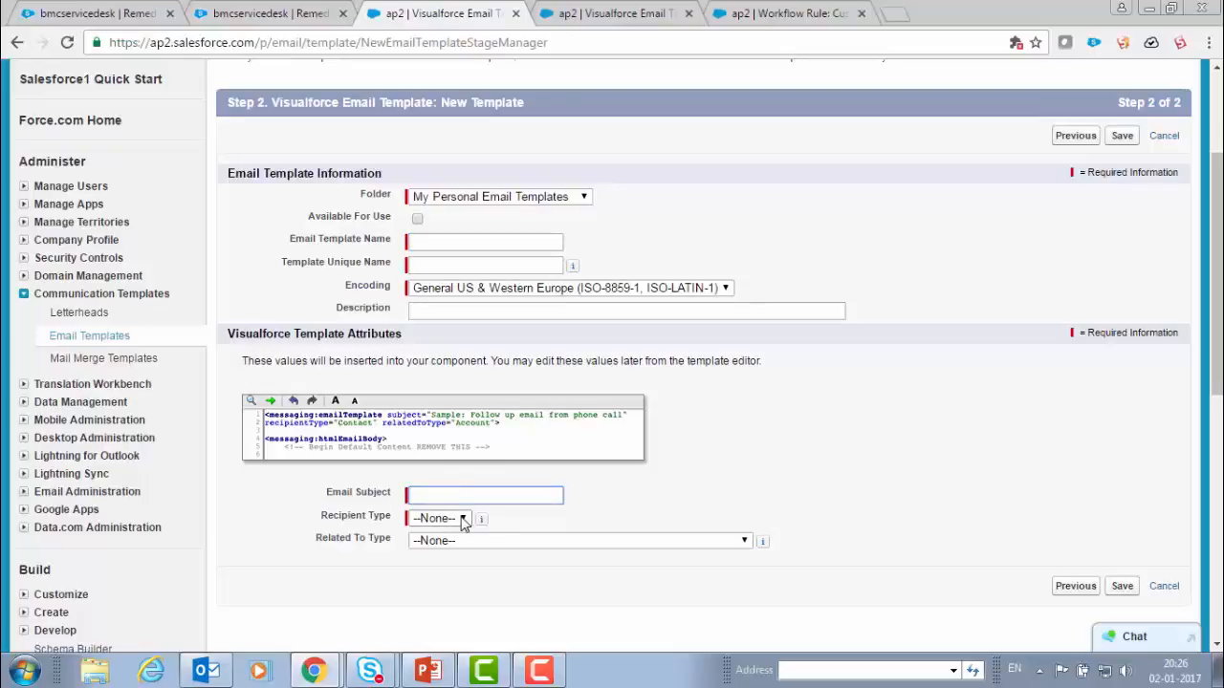
left_click(437, 518)
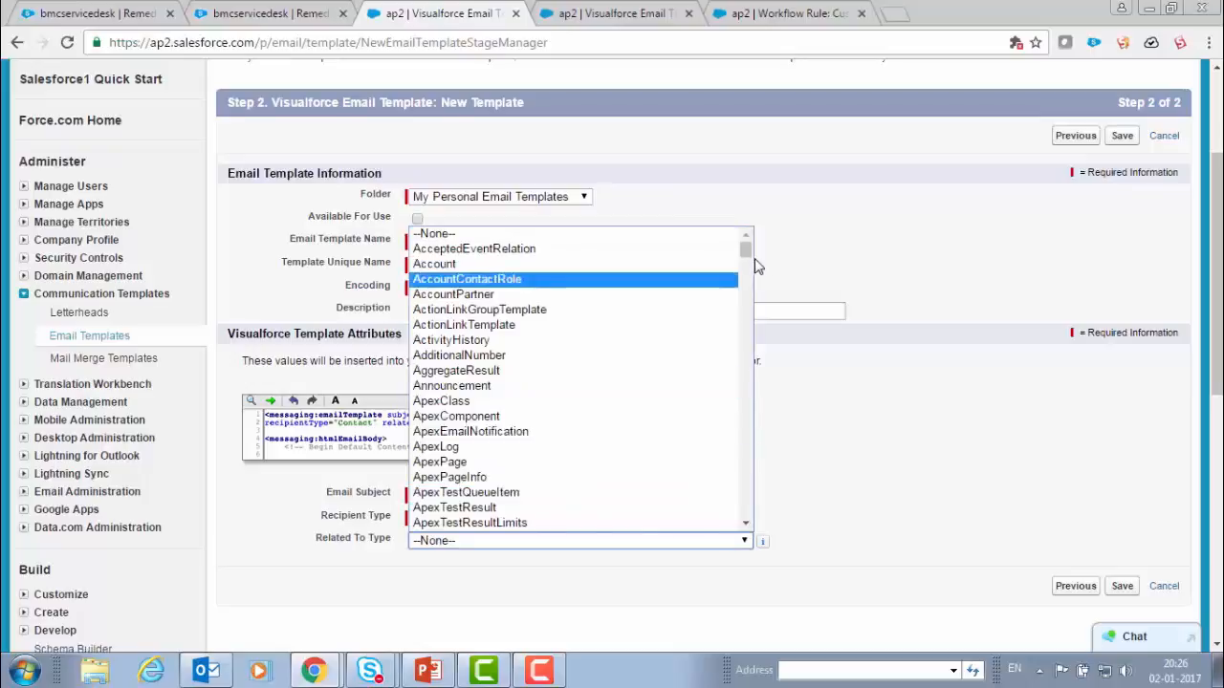
scroll("down", 3)
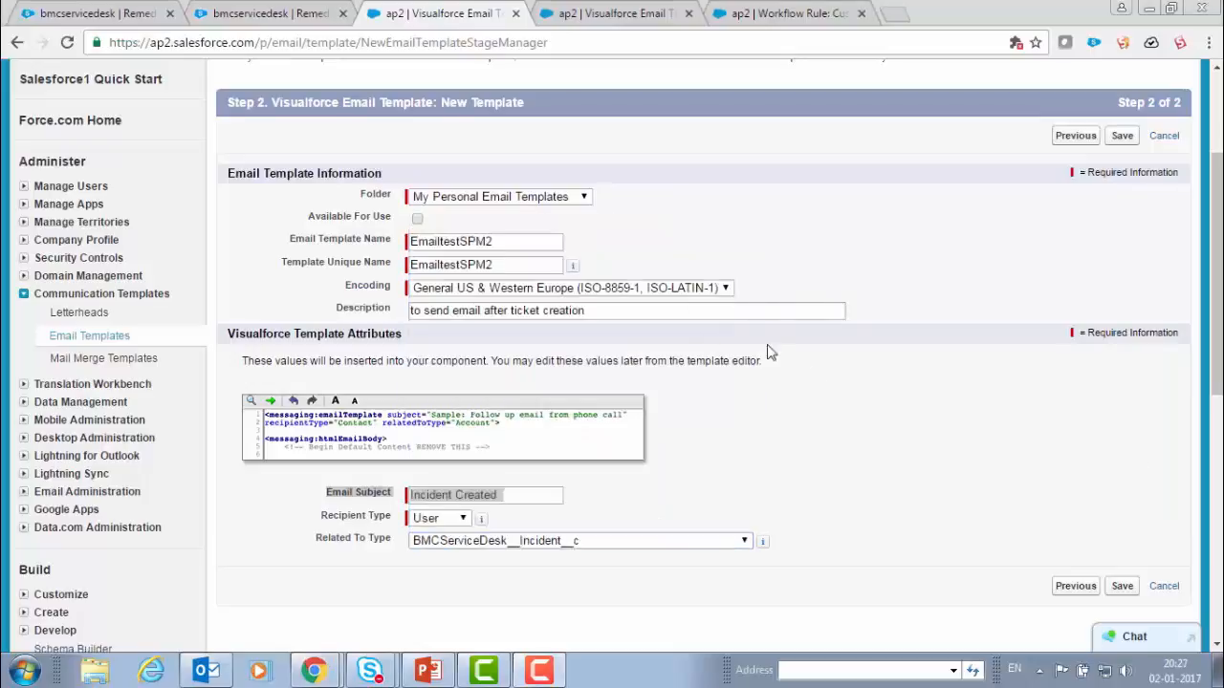
mouse_move(463, 566)
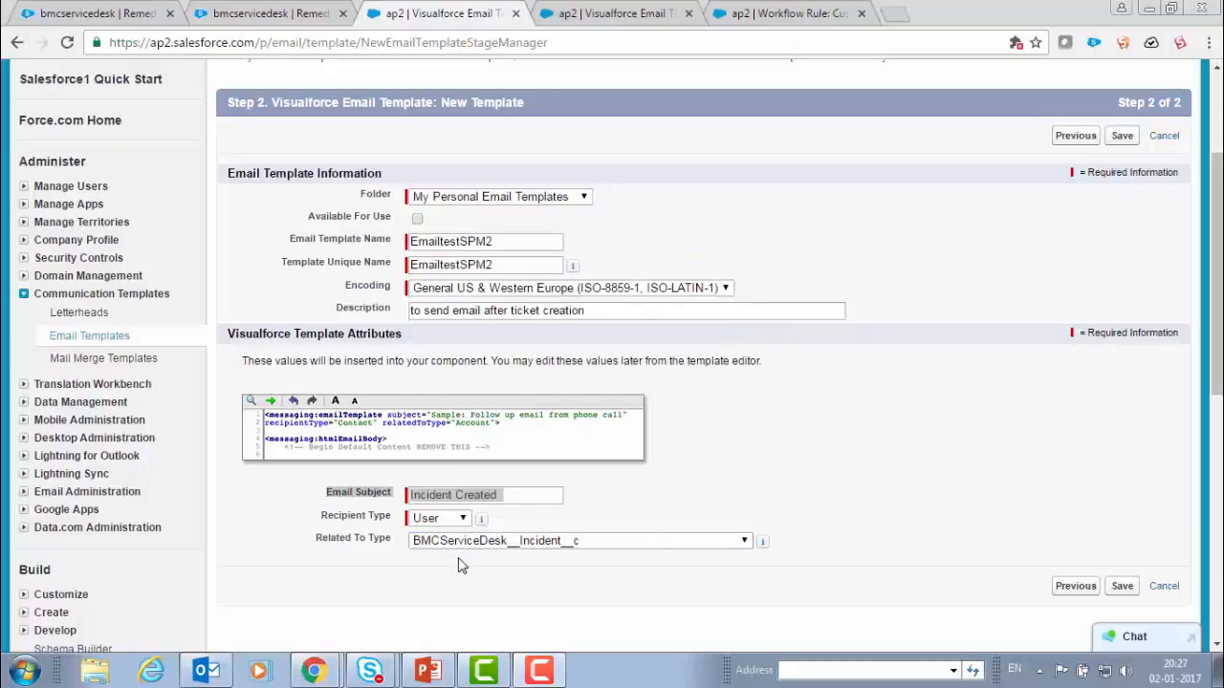
mouse_move(558, 570)
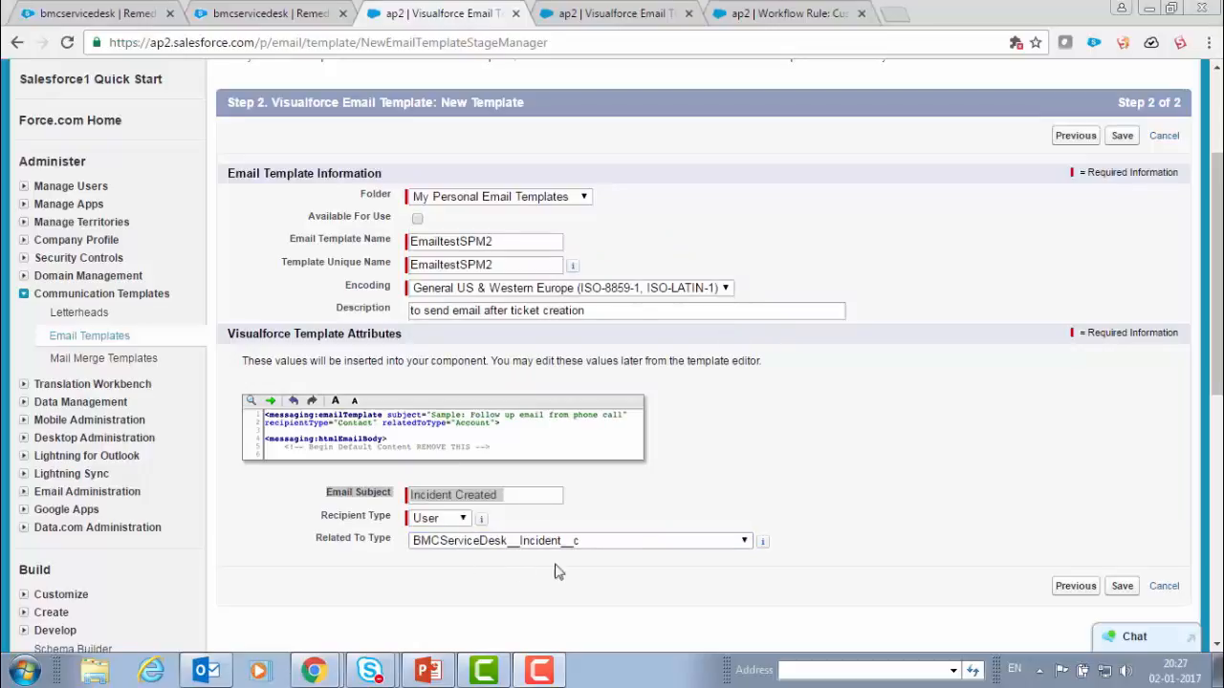
left_click(1120, 585)
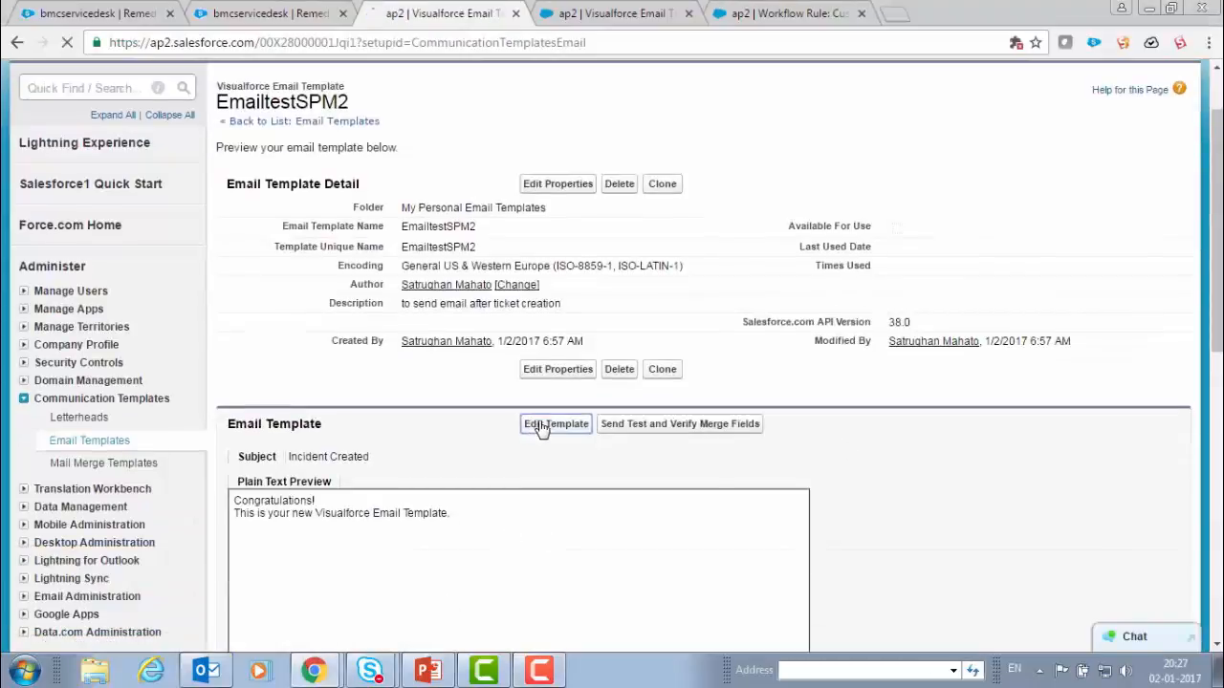
- Edit the Visualforce body with relatedTo incident number, description, category, impact, urgency and priority fields, and save
left_click(554, 425)
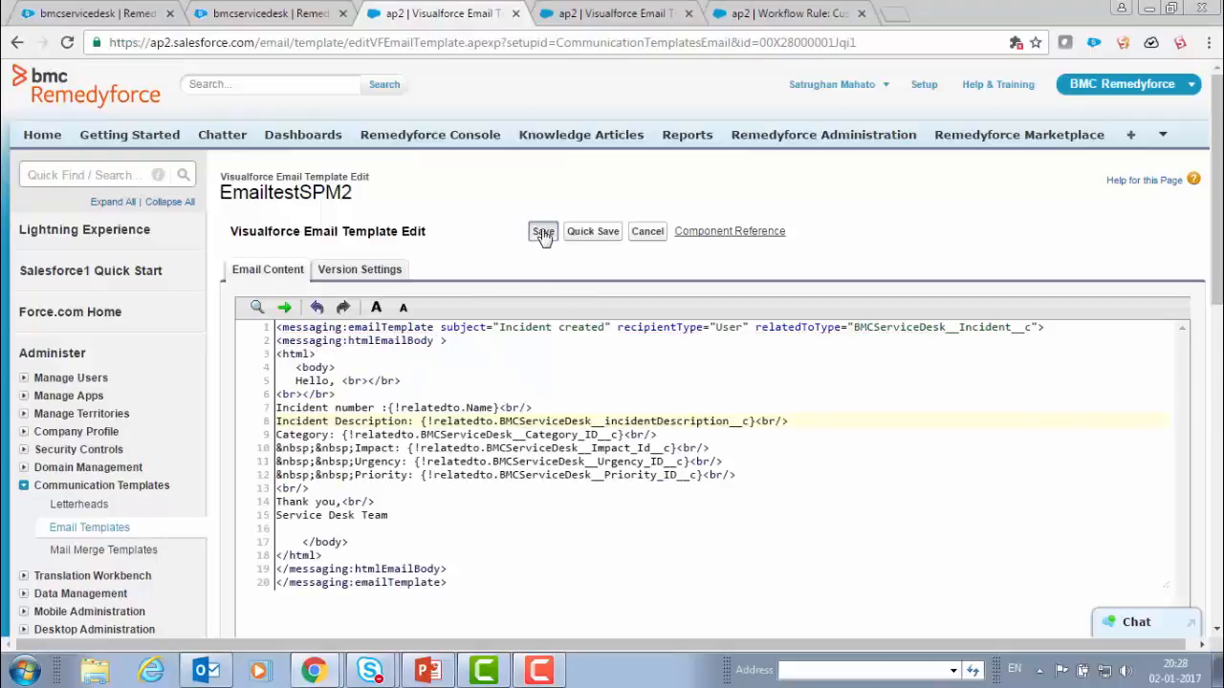
left_click(543, 232)
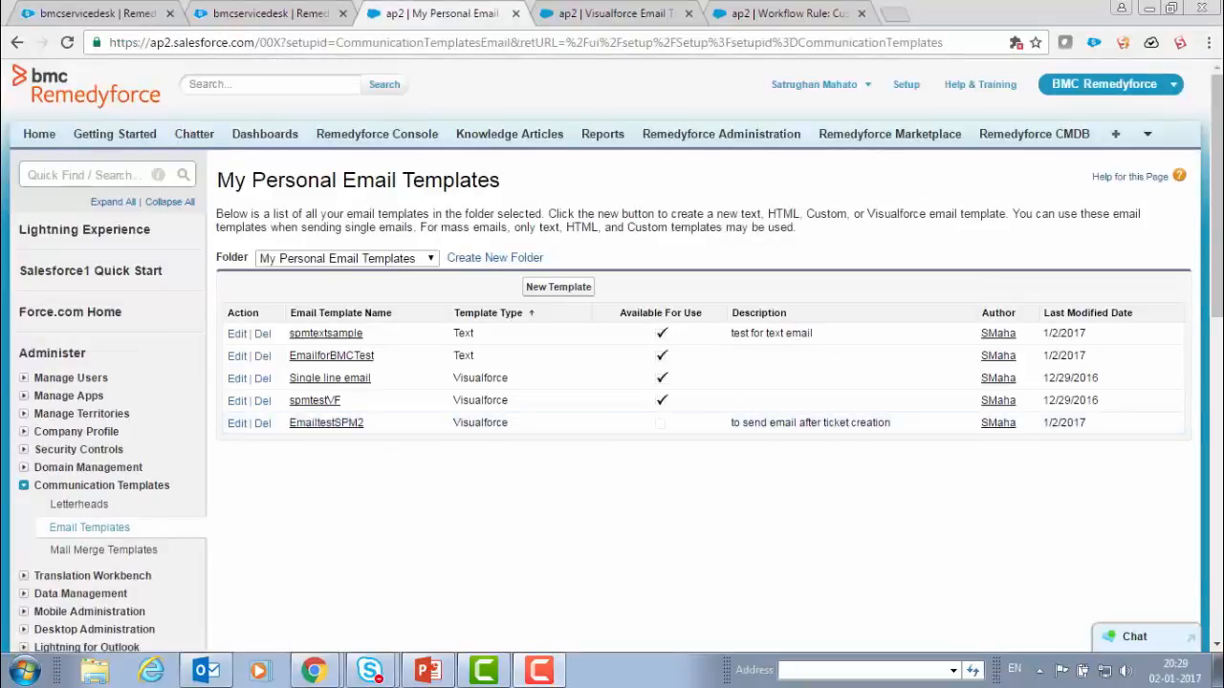
- View the saved EmailtestSPM2 template details with its HTML preview
left_click(325, 422)
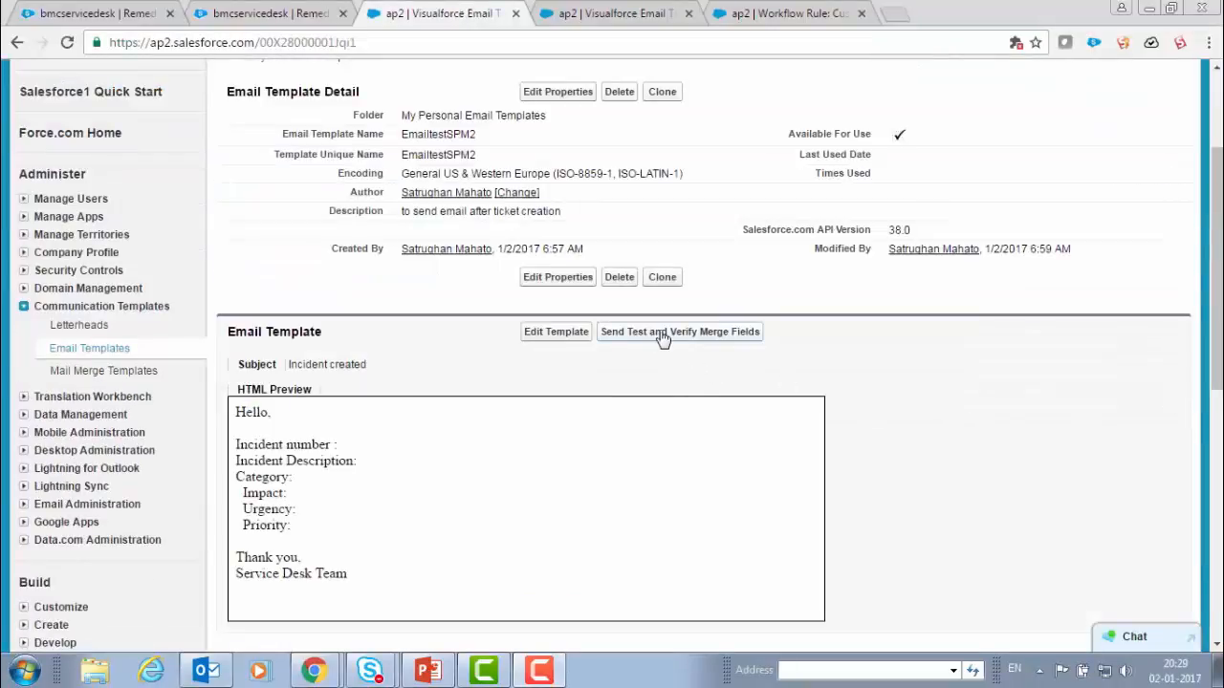
left_click(679, 330)
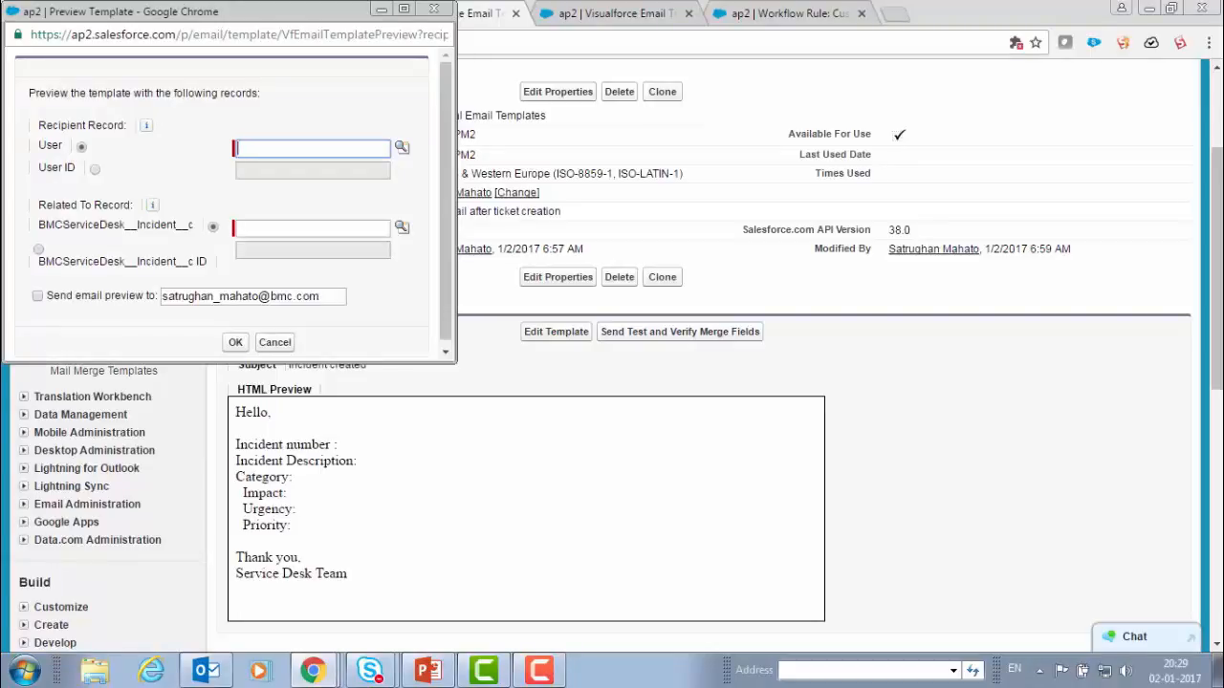
left_click(402, 225)
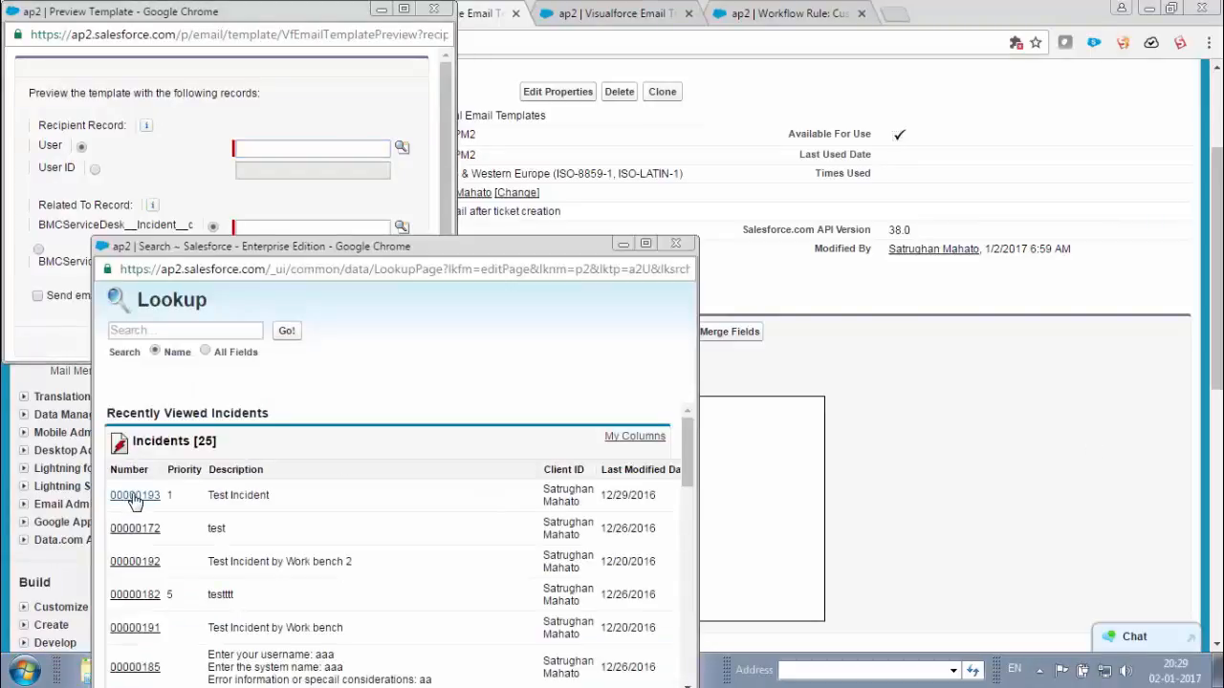
left_click(134, 494)
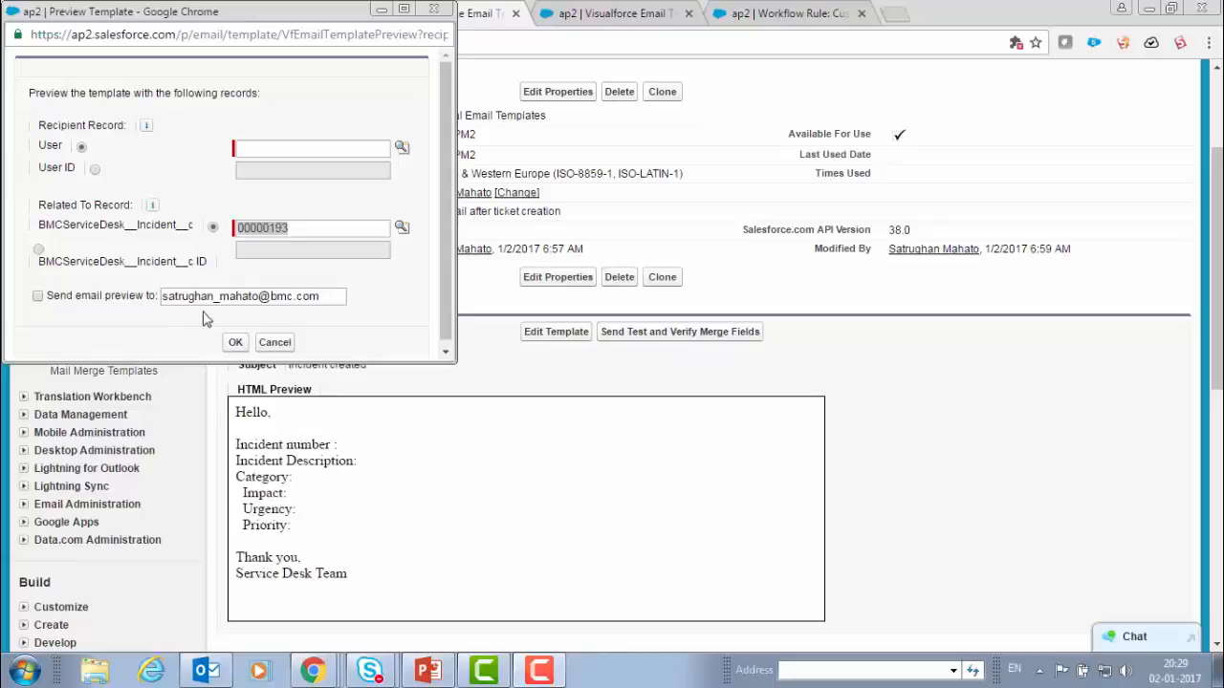
left_click(235, 343)
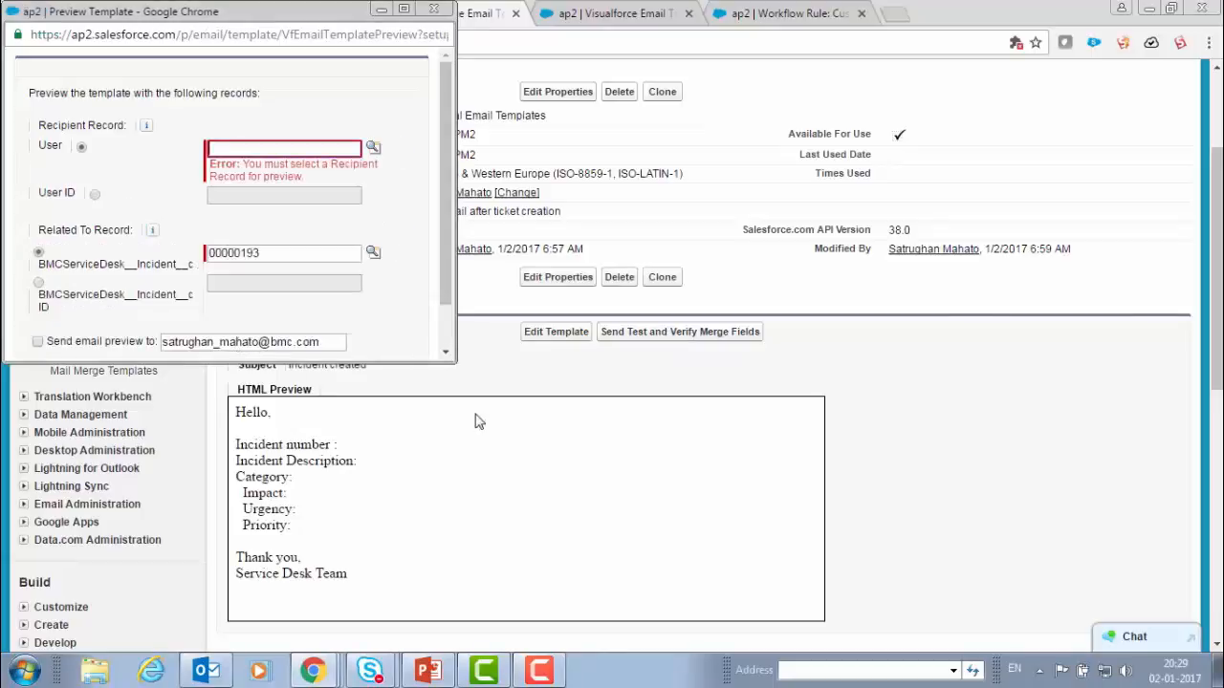
left_click(373, 147)
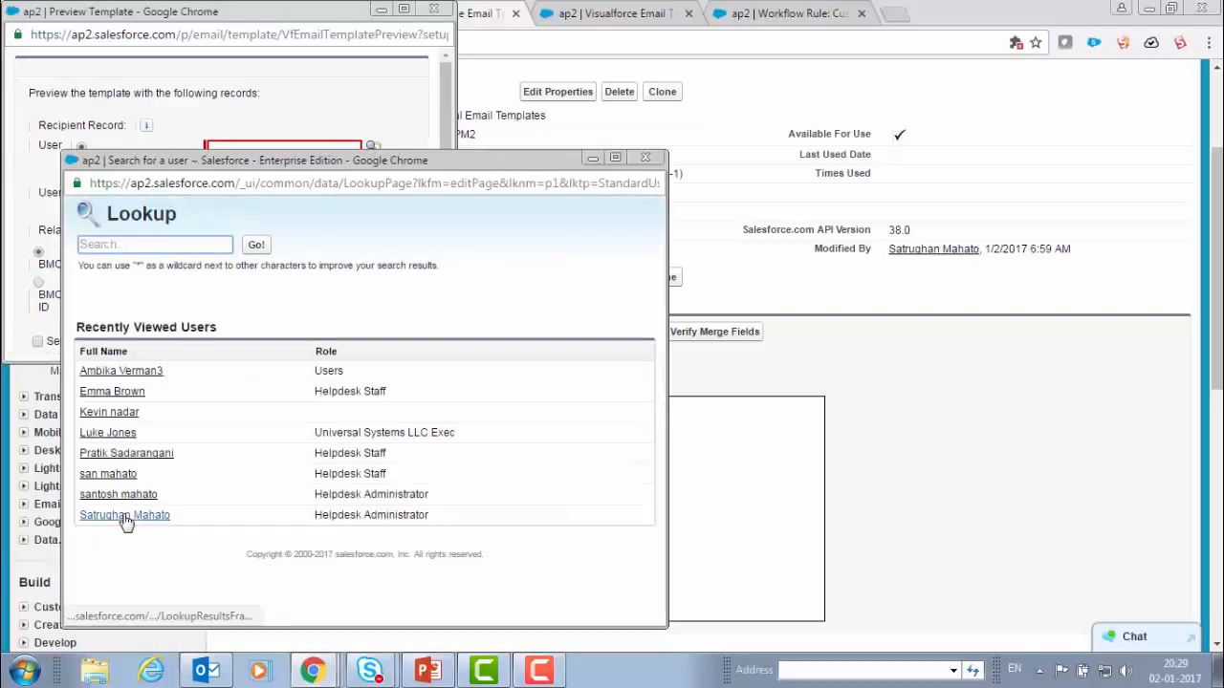
left_click(124, 515)
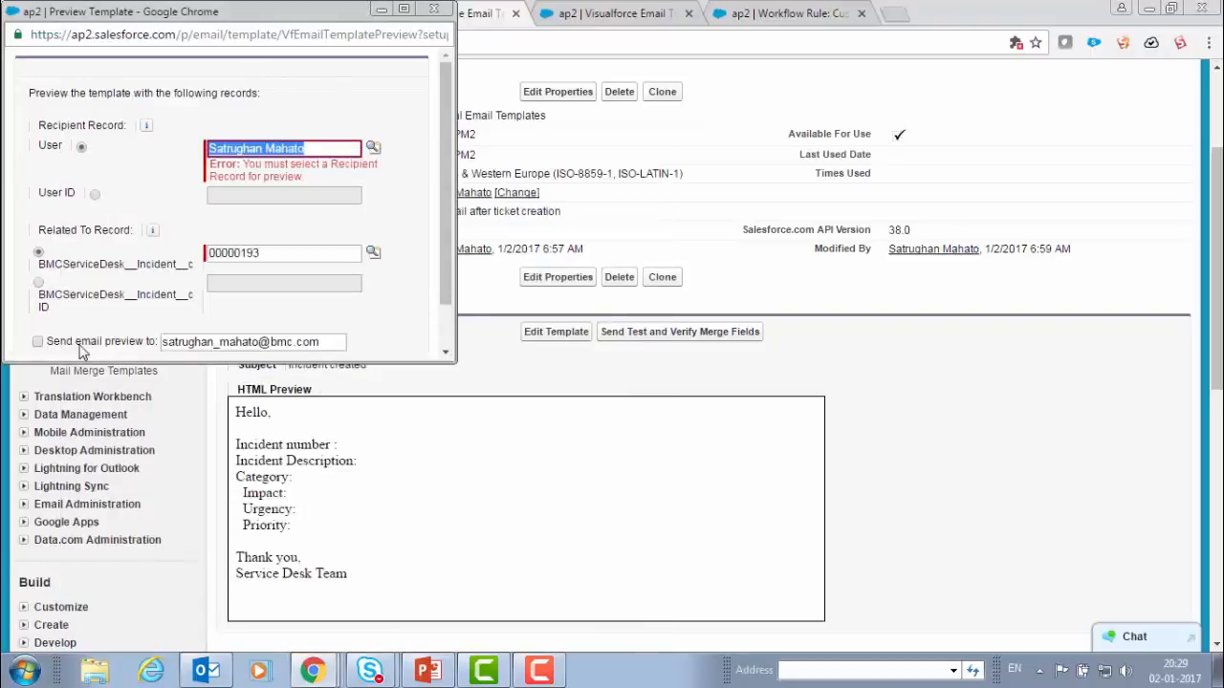